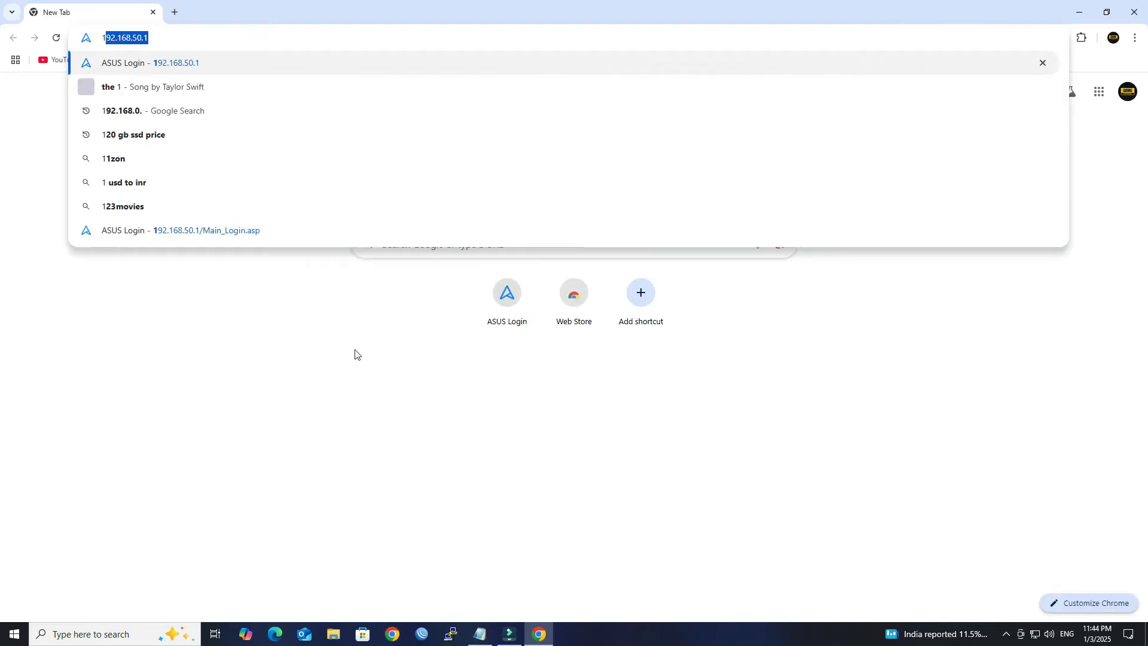
# Sign in to the RT-AX53U router at 192.168.50.1 as admin and view the Network Map
pyautogui.click(150, 62)
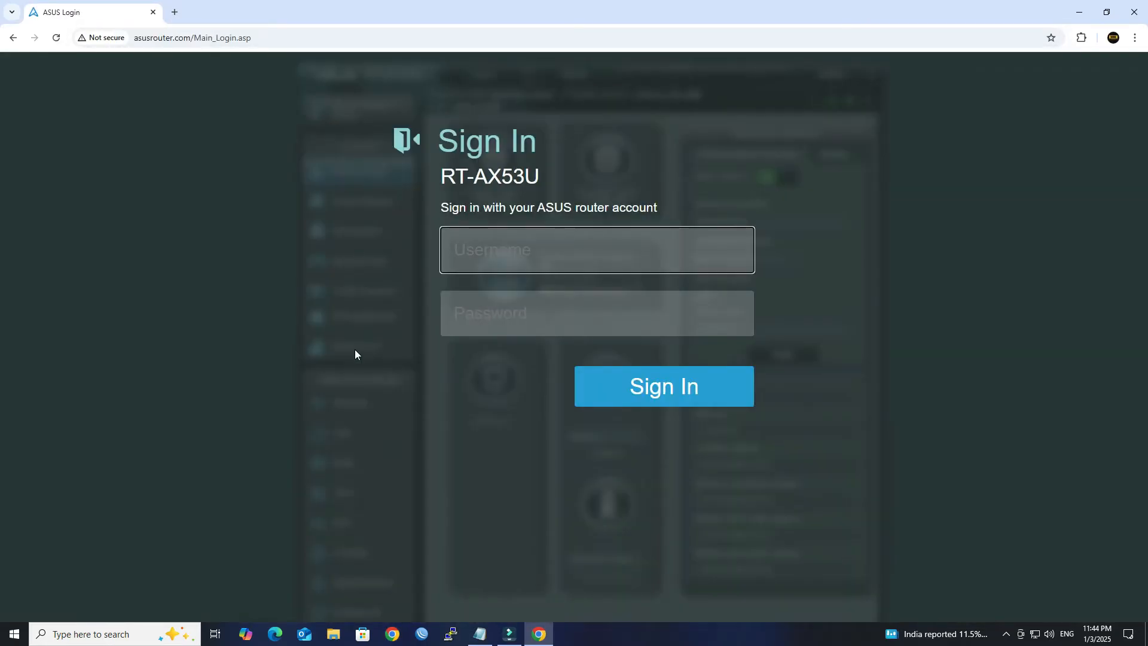
pyautogui.click(596, 249)
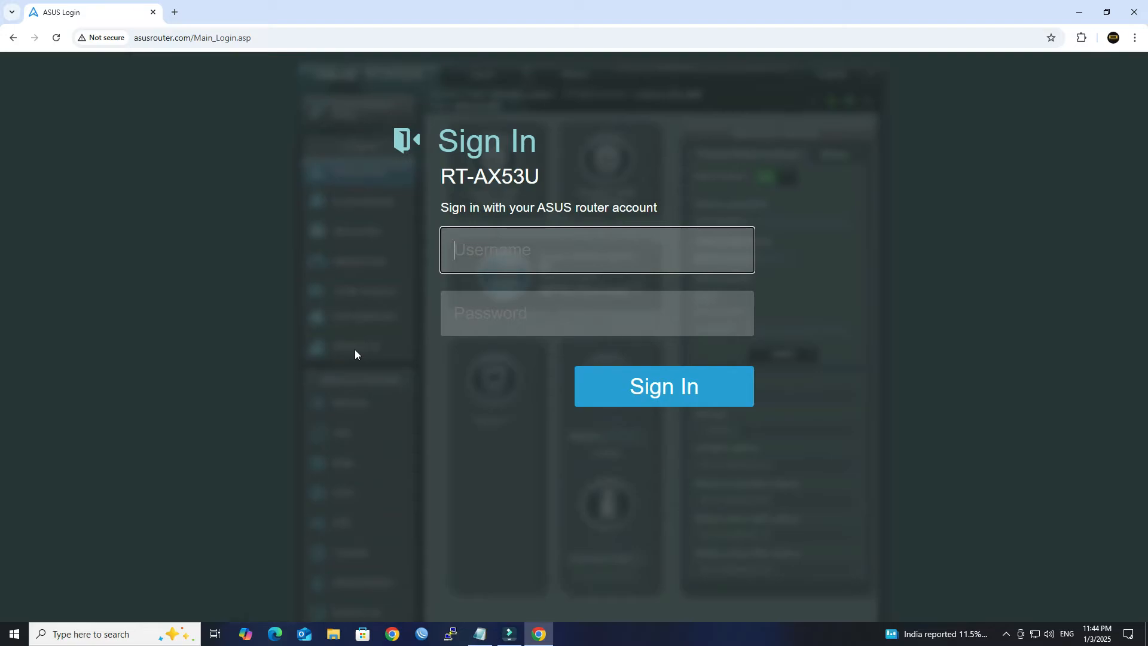
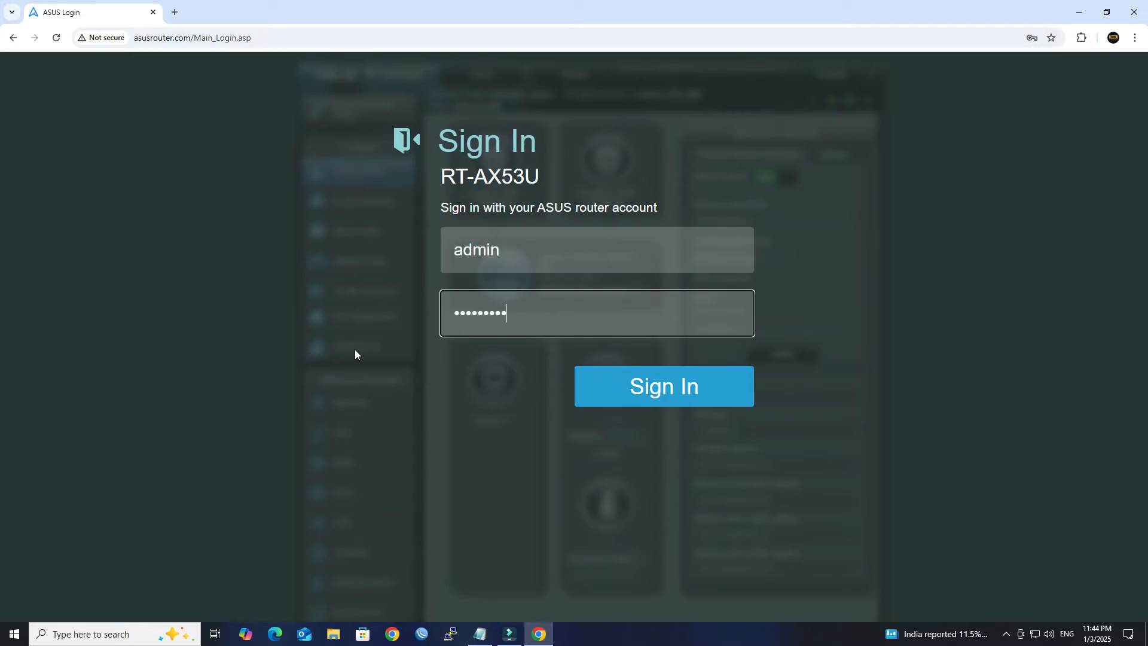
pyautogui.click(662, 385)
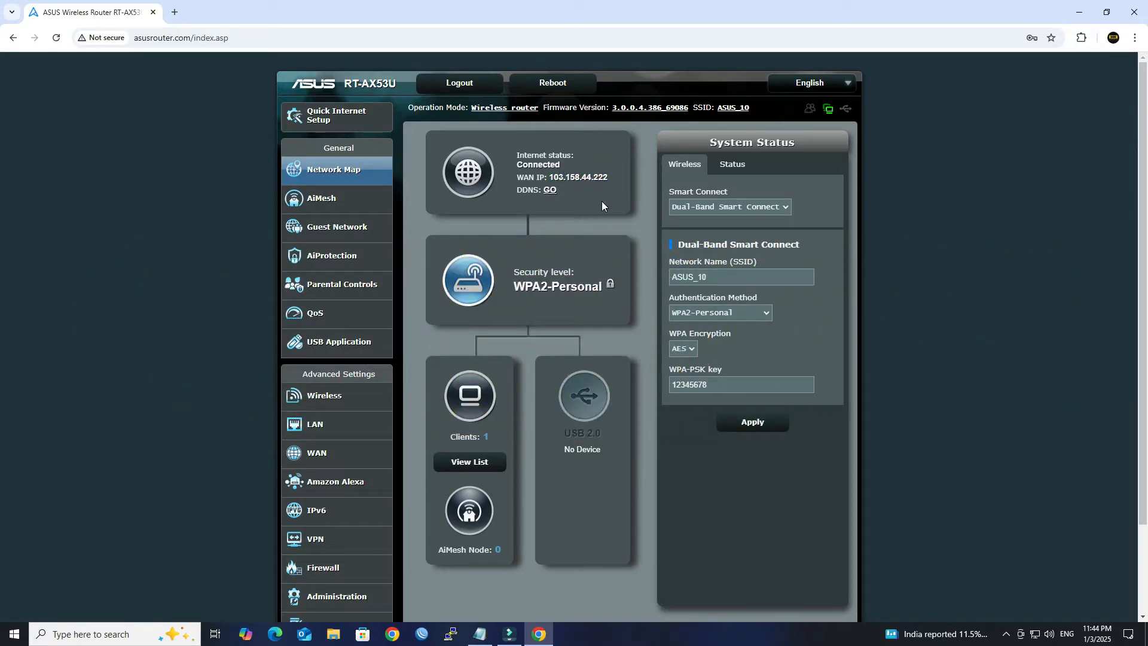
pyautogui.scroll(-3)
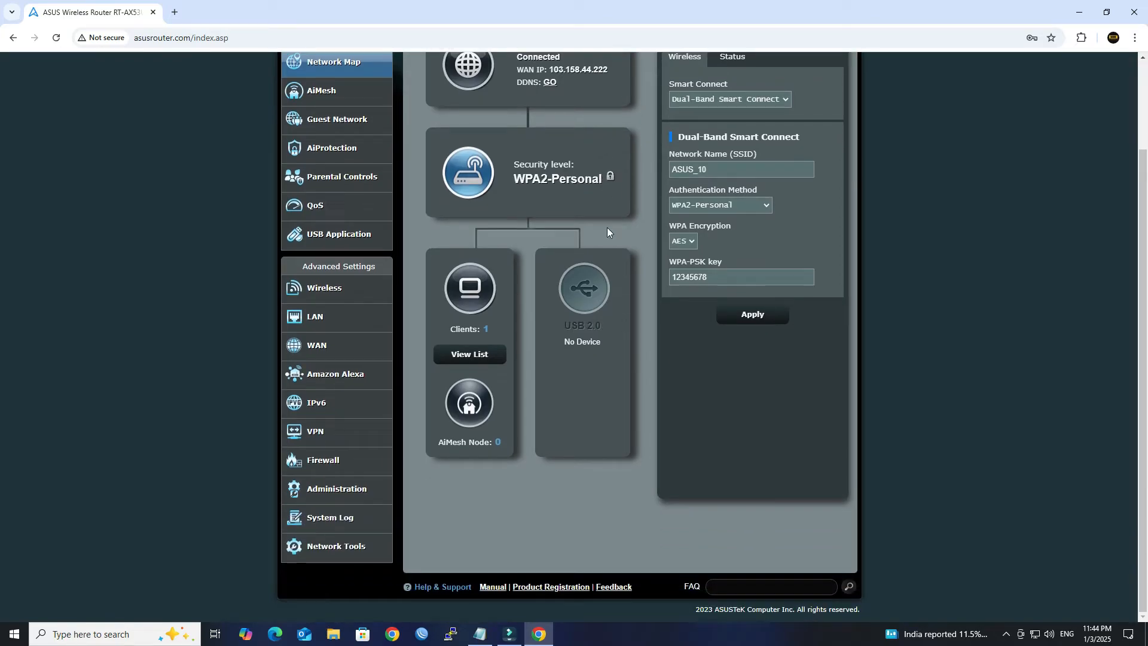
pyautogui.click(335, 431)
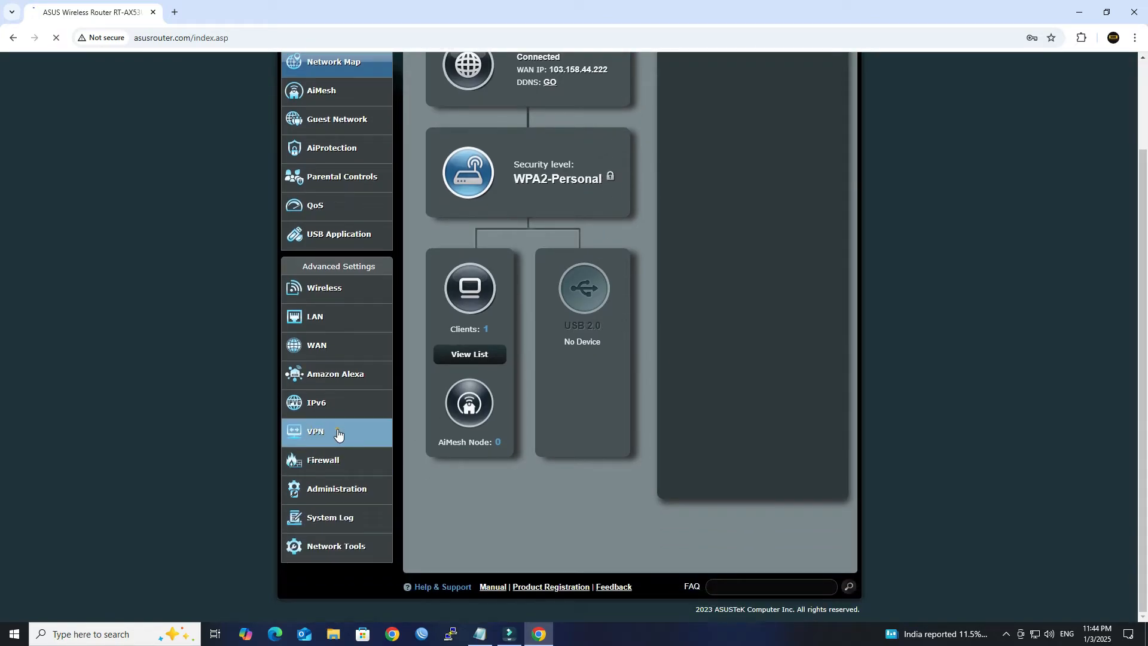
pyautogui.click(315, 431)
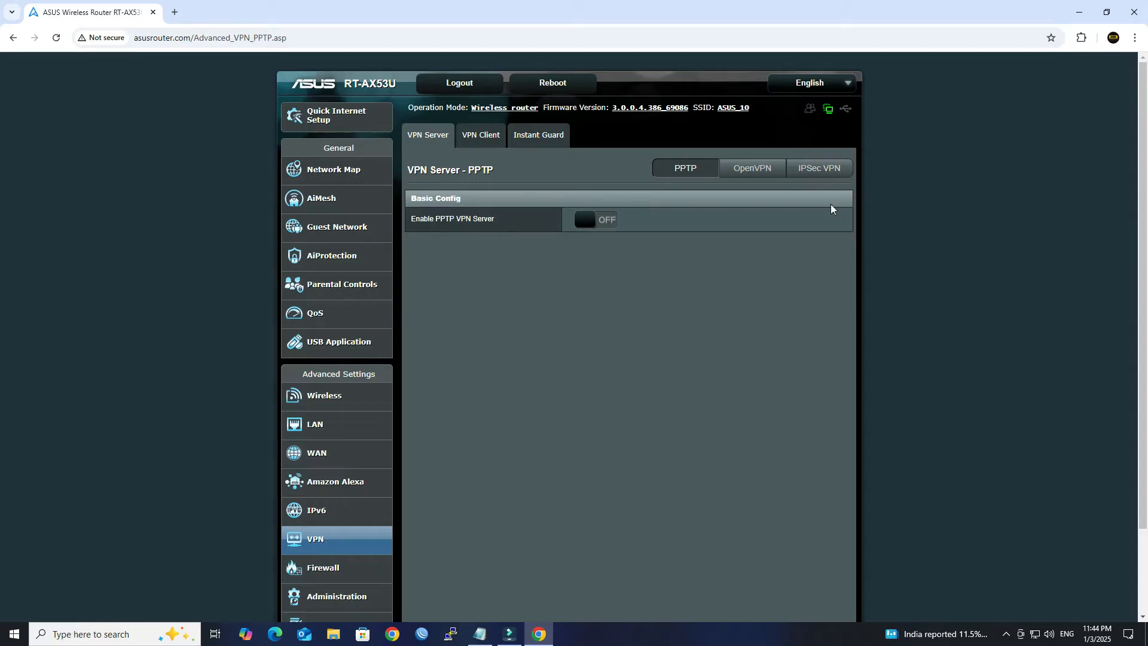
pyautogui.click(817, 167)
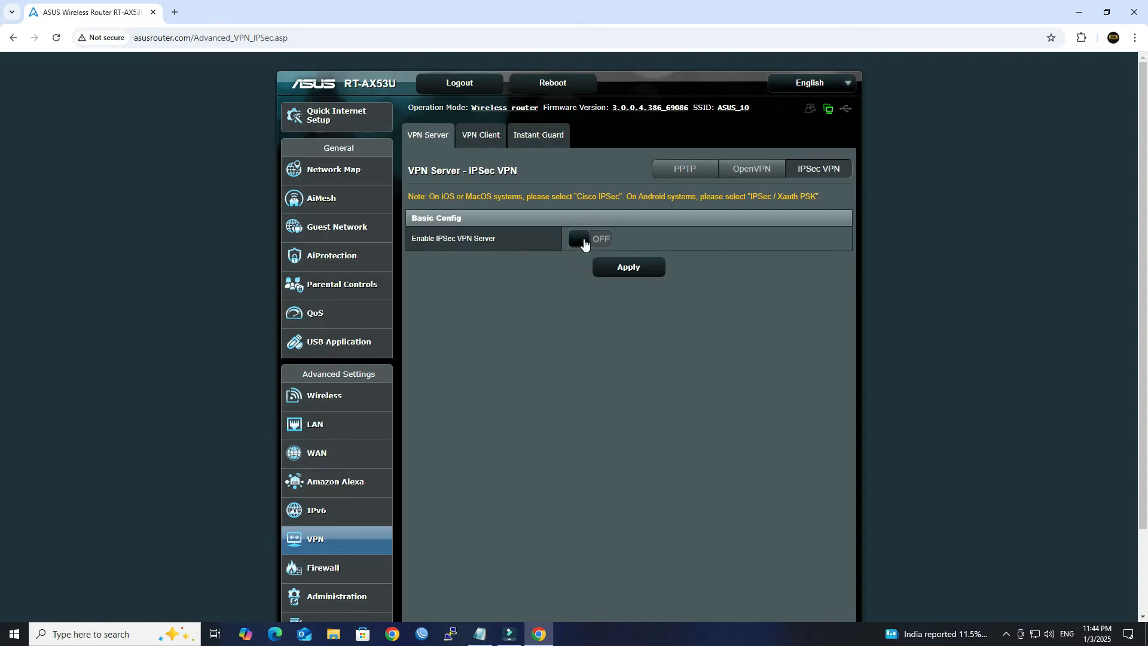
pyautogui.click(579, 239)
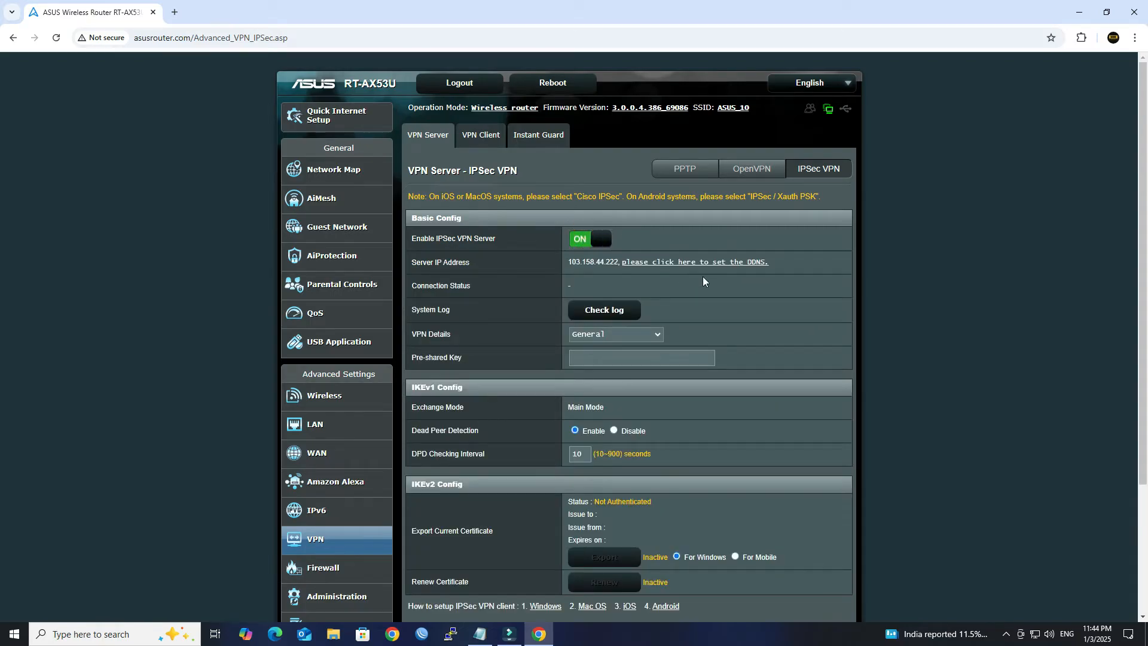
pyautogui.scroll(-3)
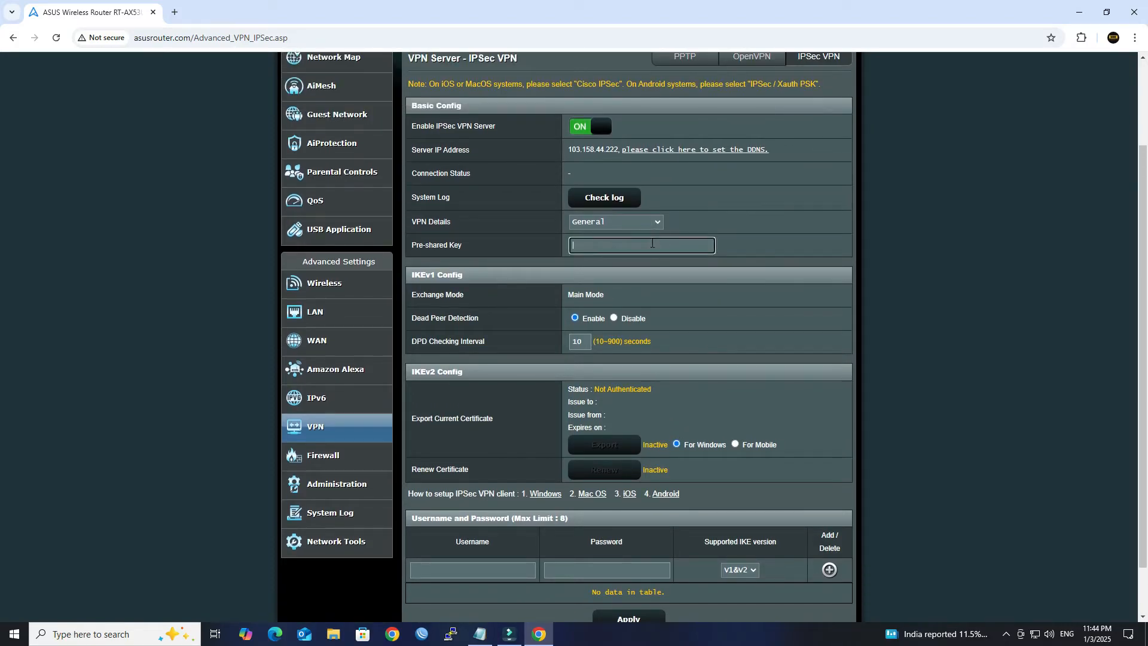
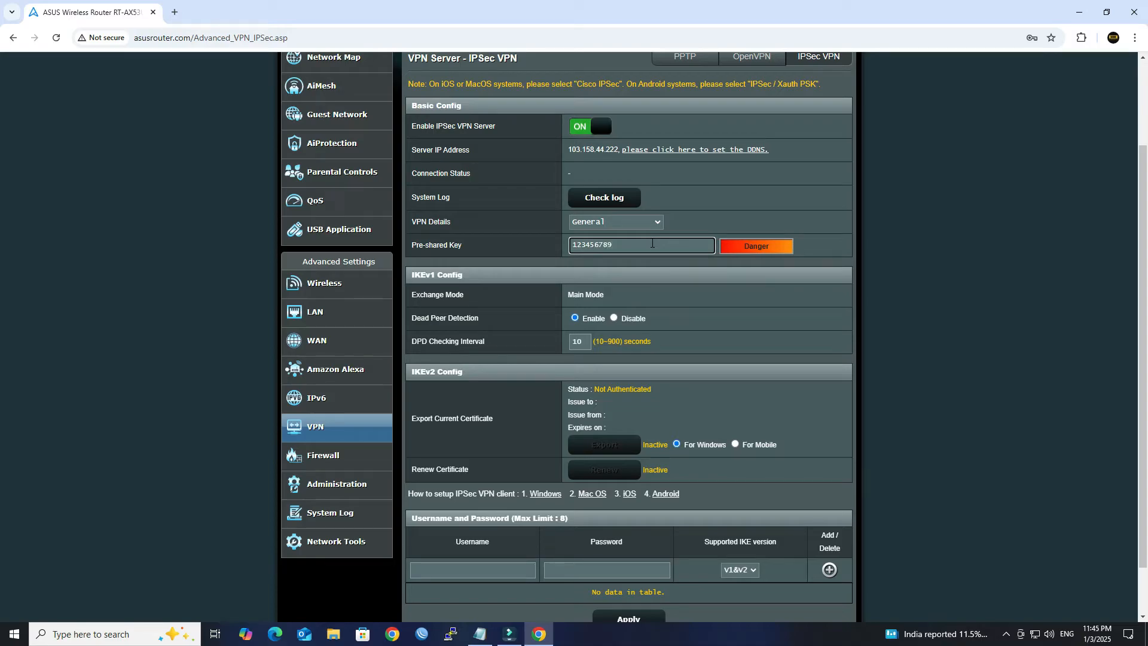
pyautogui.scroll(-3)
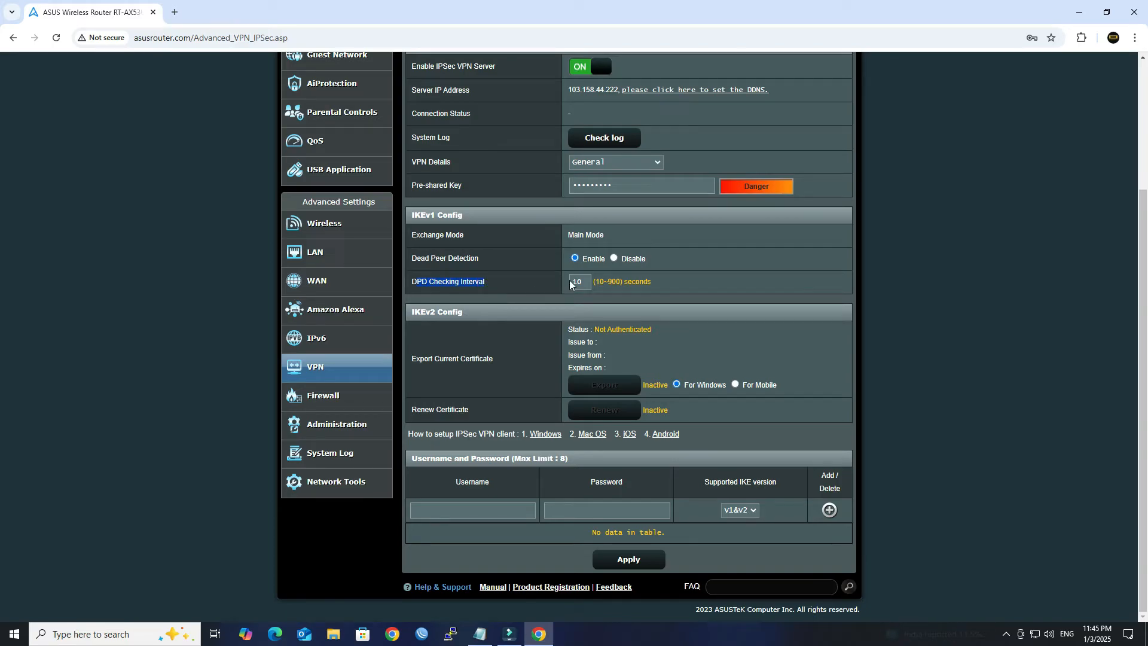
# Set the IKEv1 DPD checking interval to 20 seconds
pyautogui.click(578, 281)
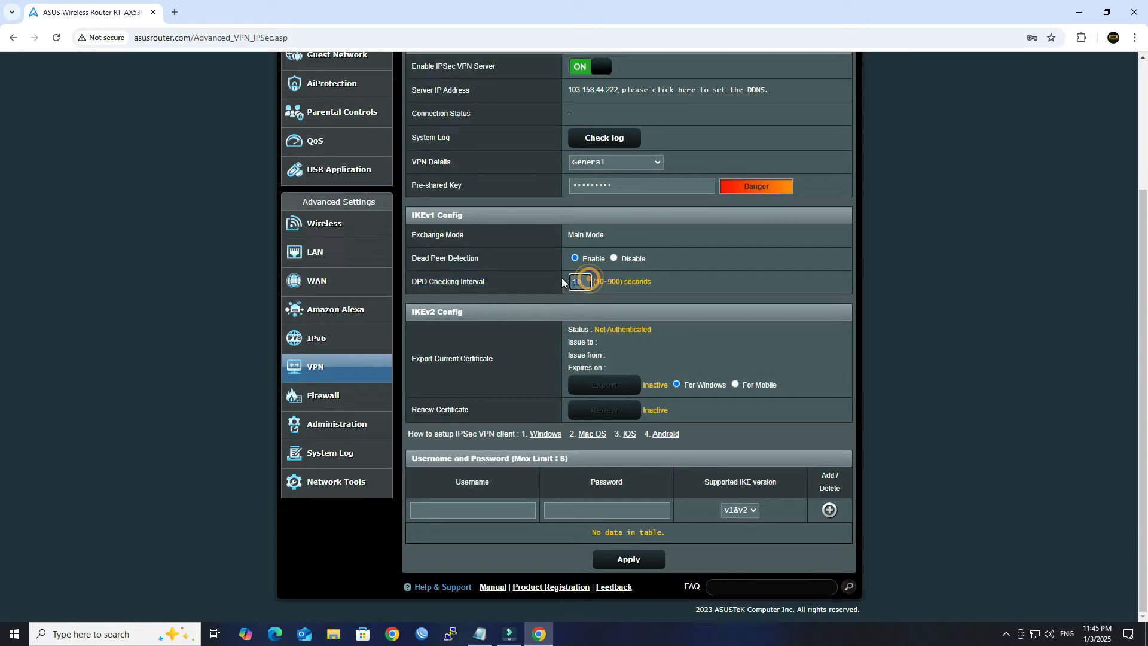
pyautogui.write('20')
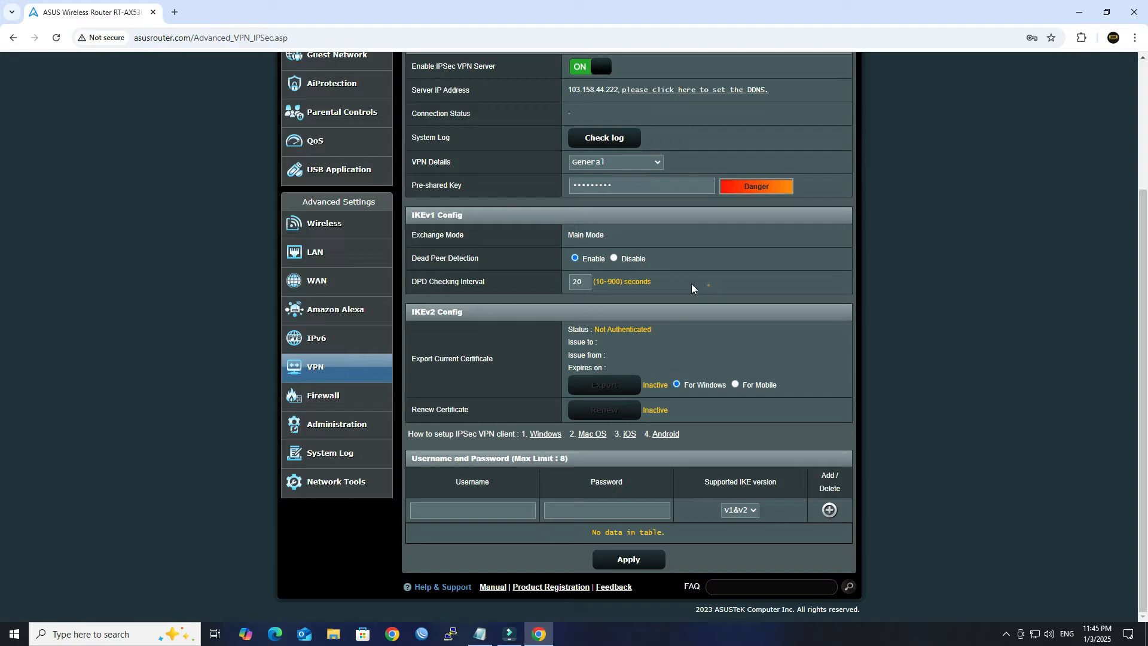
pyautogui.moveTo(766, 345)
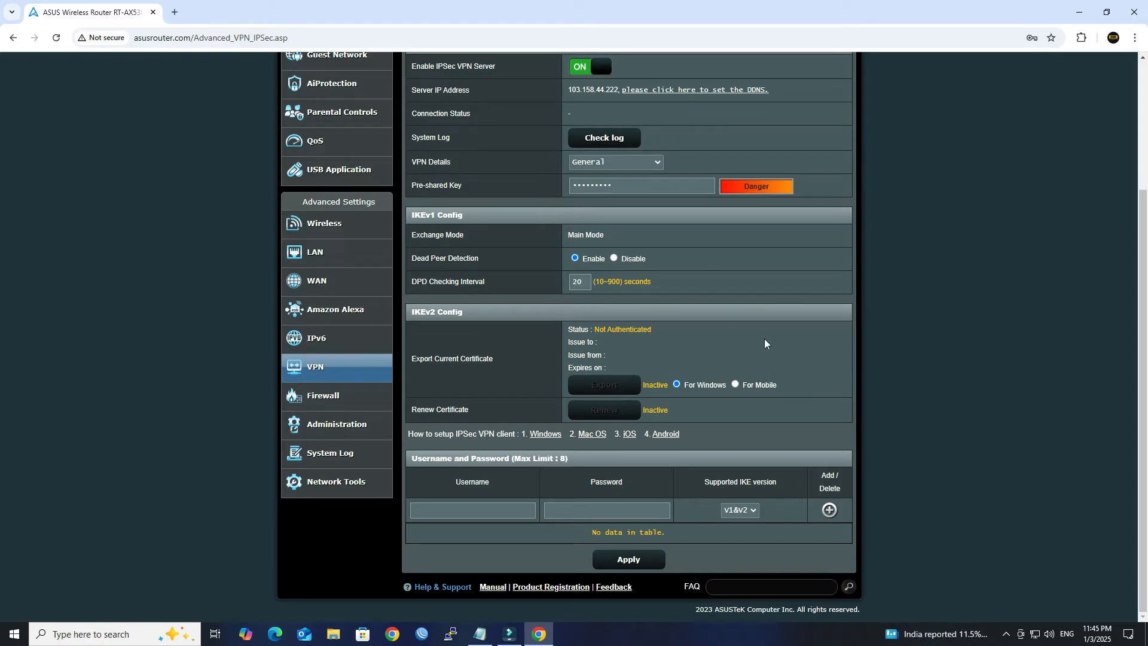
pyautogui.click(452, 358)
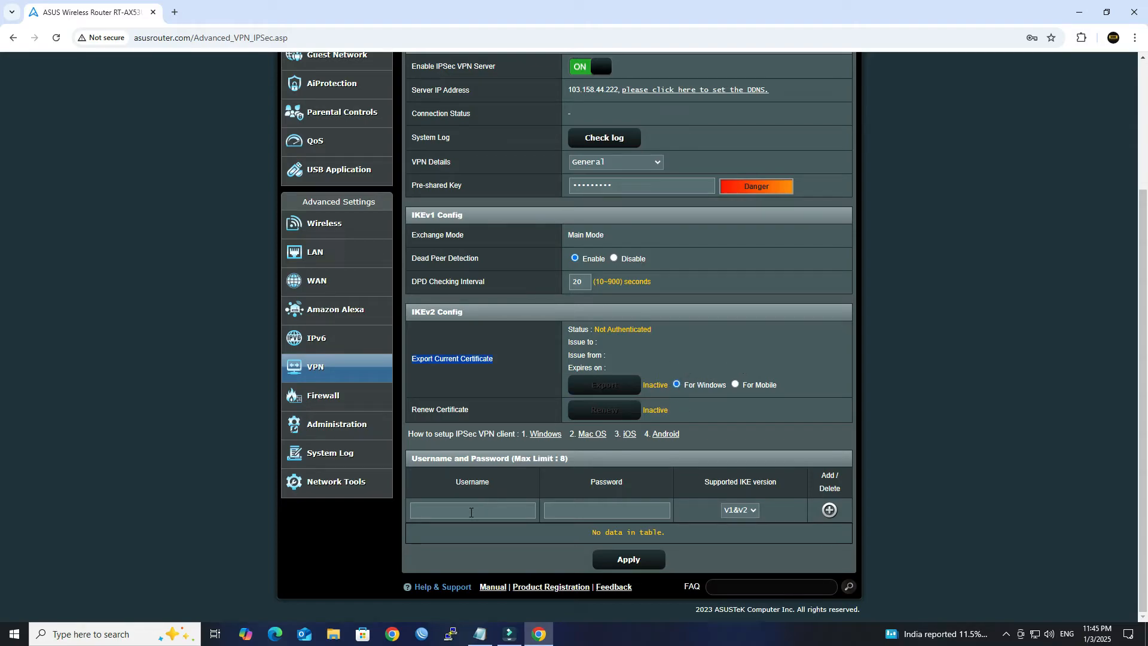
# Add VPN user 'test' with supported IKE version V1&V2 to the account list
pyautogui.click(472, 510)
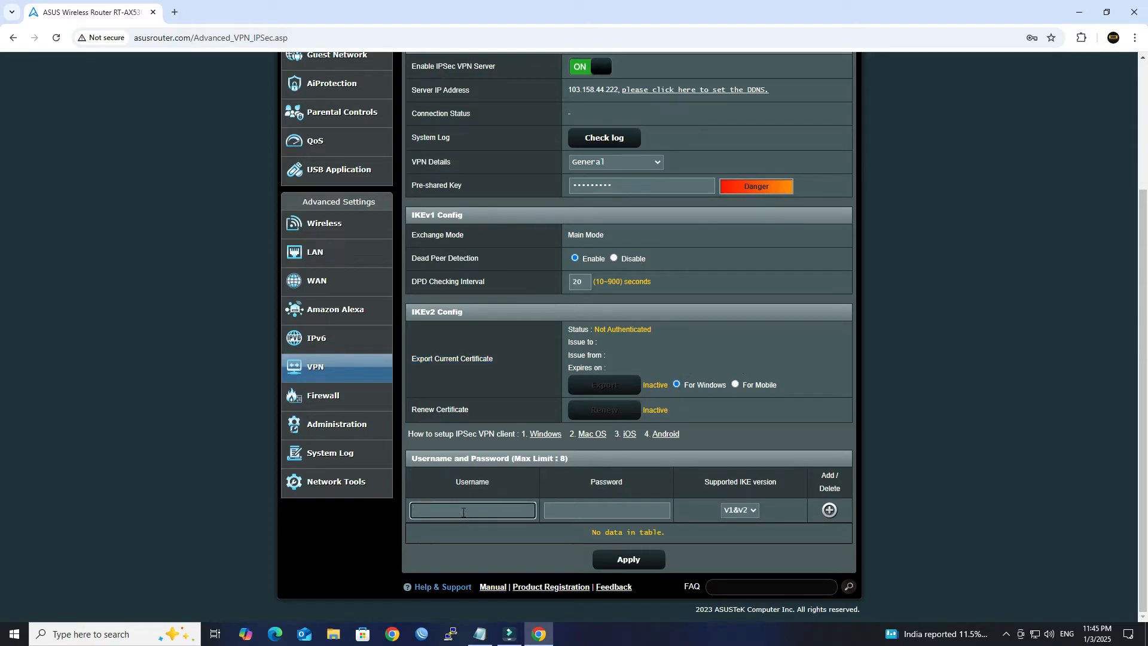
pyautogui.write('test')
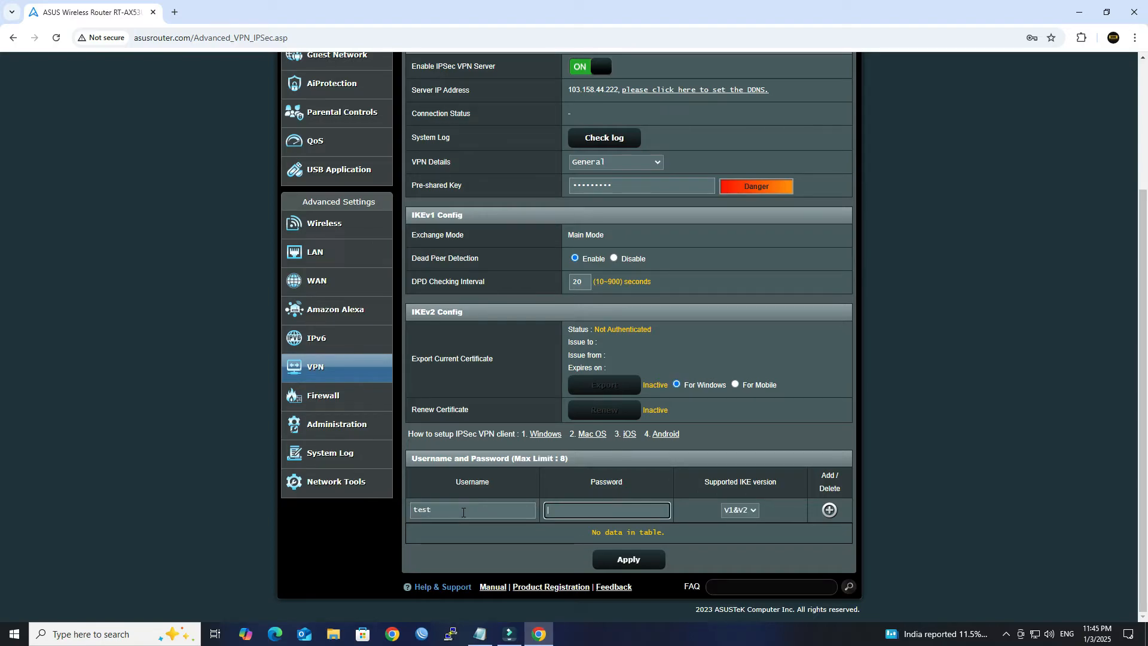
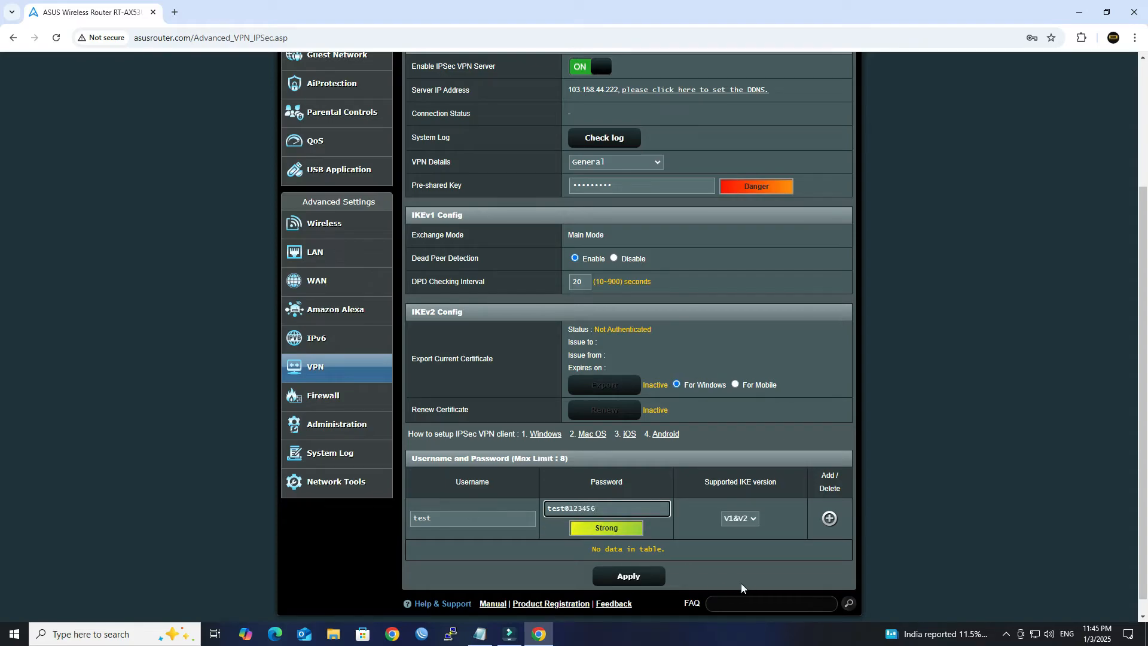
pyautogui.click(738, 517)
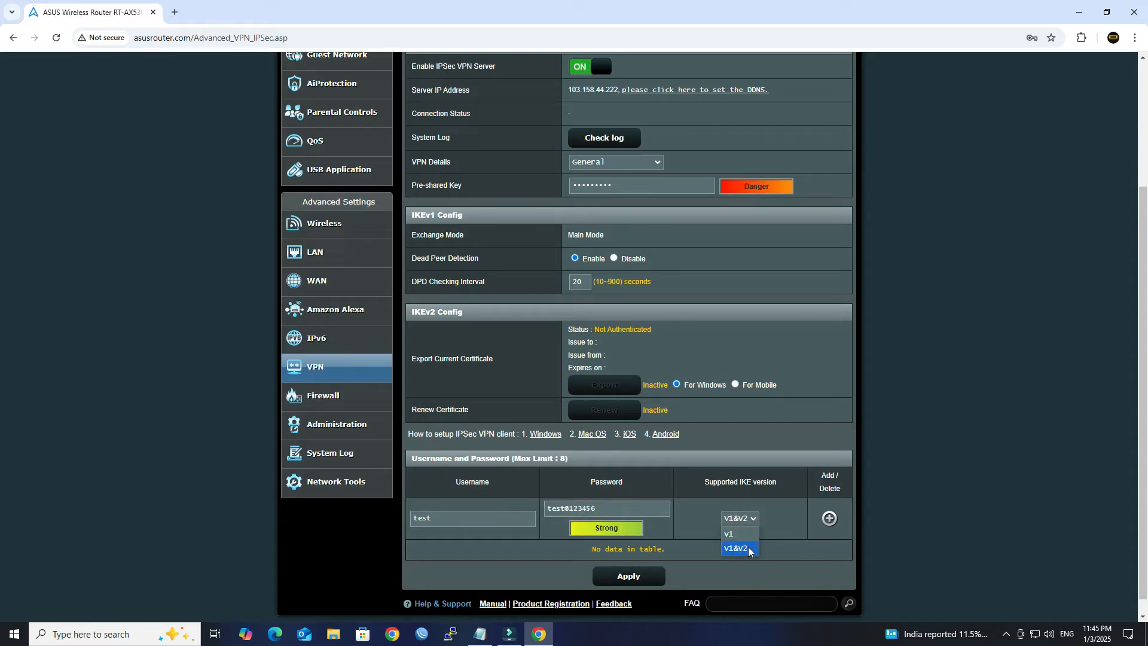
pyautogui.click(739, 548)
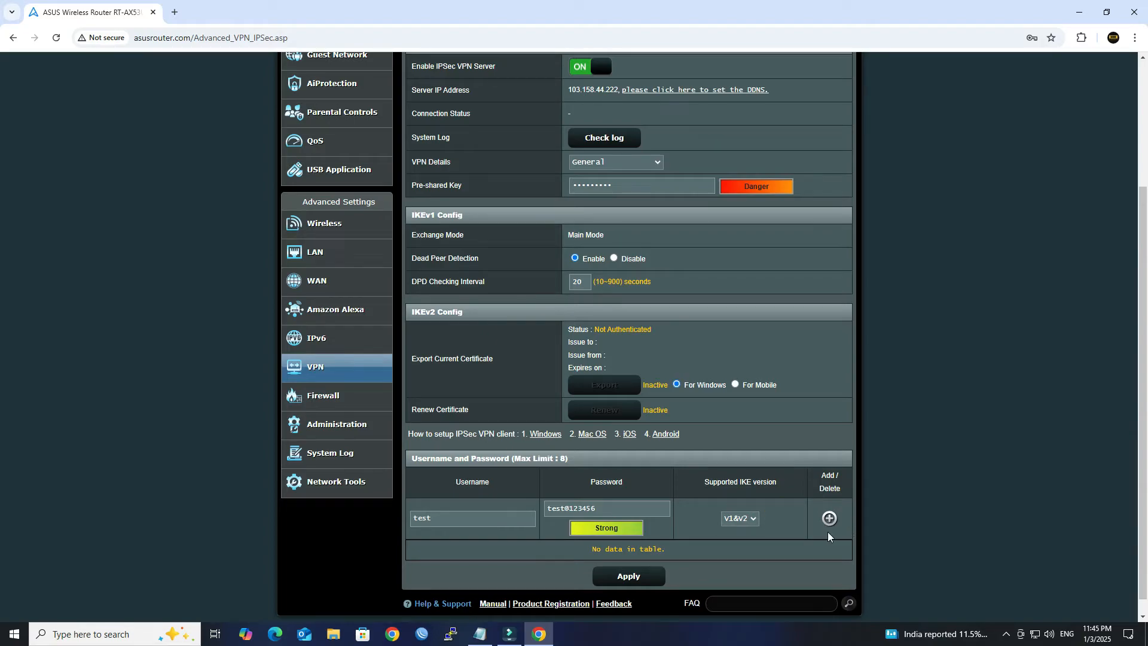
pyautogui.click(828, 518)
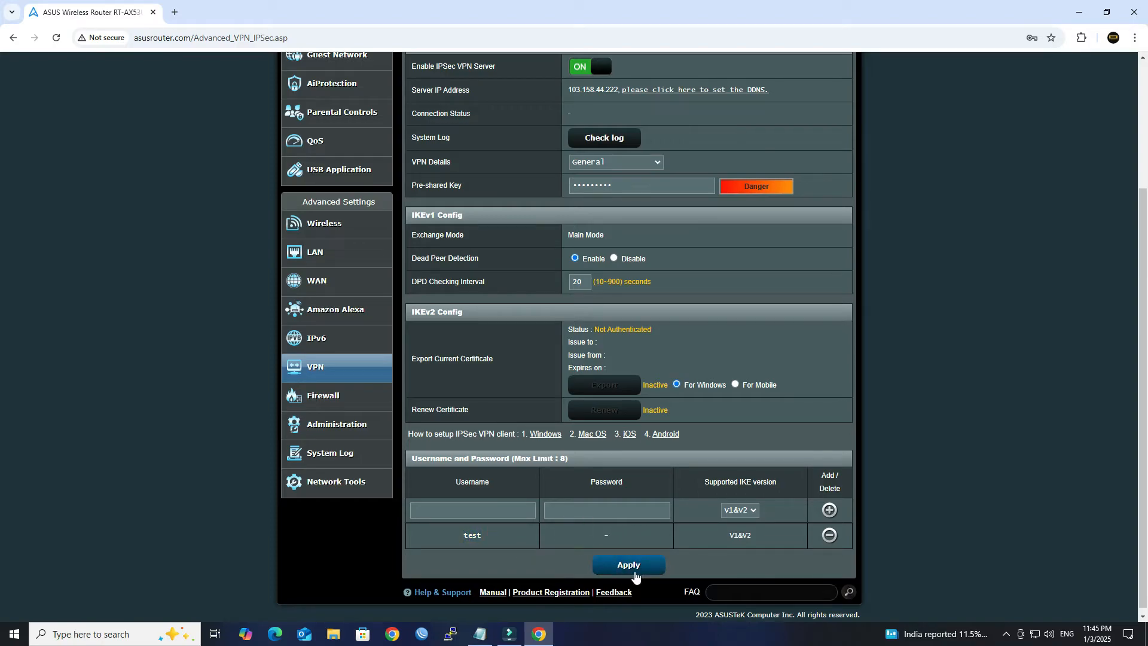
# Apply the IPSec VPN settings, accepting the weak-key and client-reconnect warnings
pyautogui.click(627, 564)
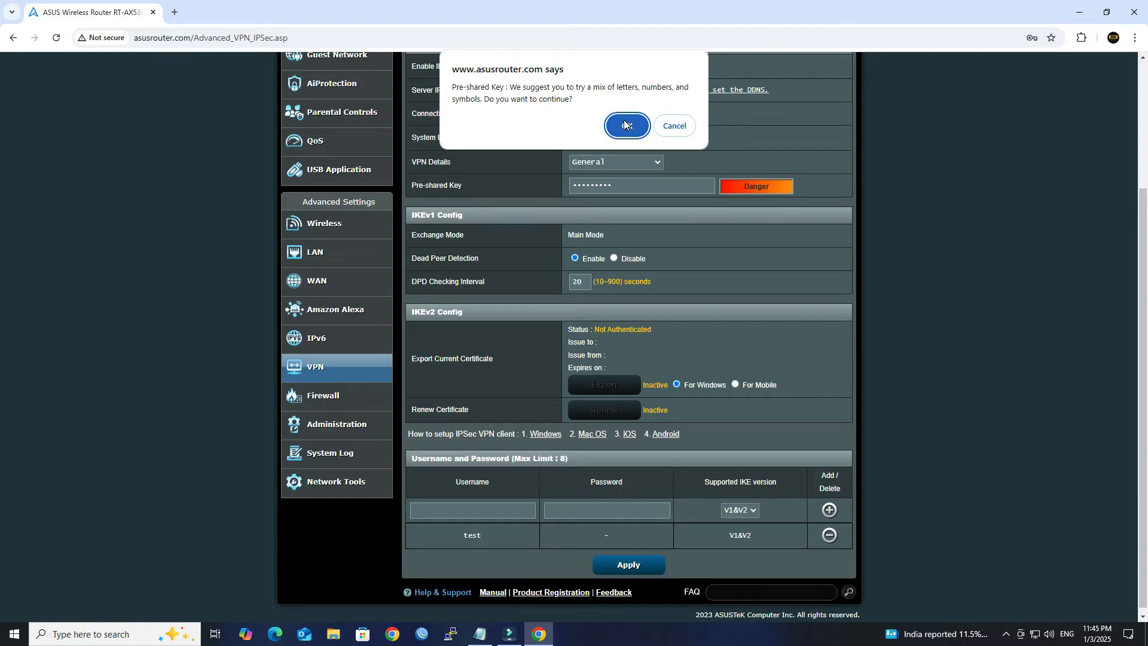
pyautogui.click(626, 125)
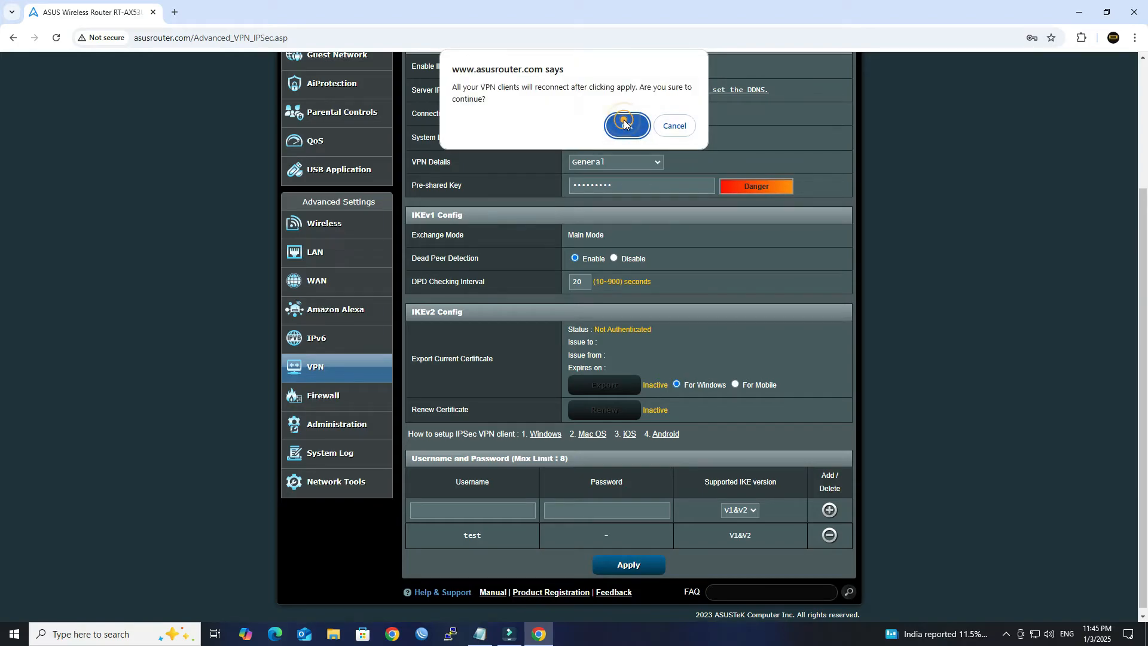
pyautogui.click(626, 125)
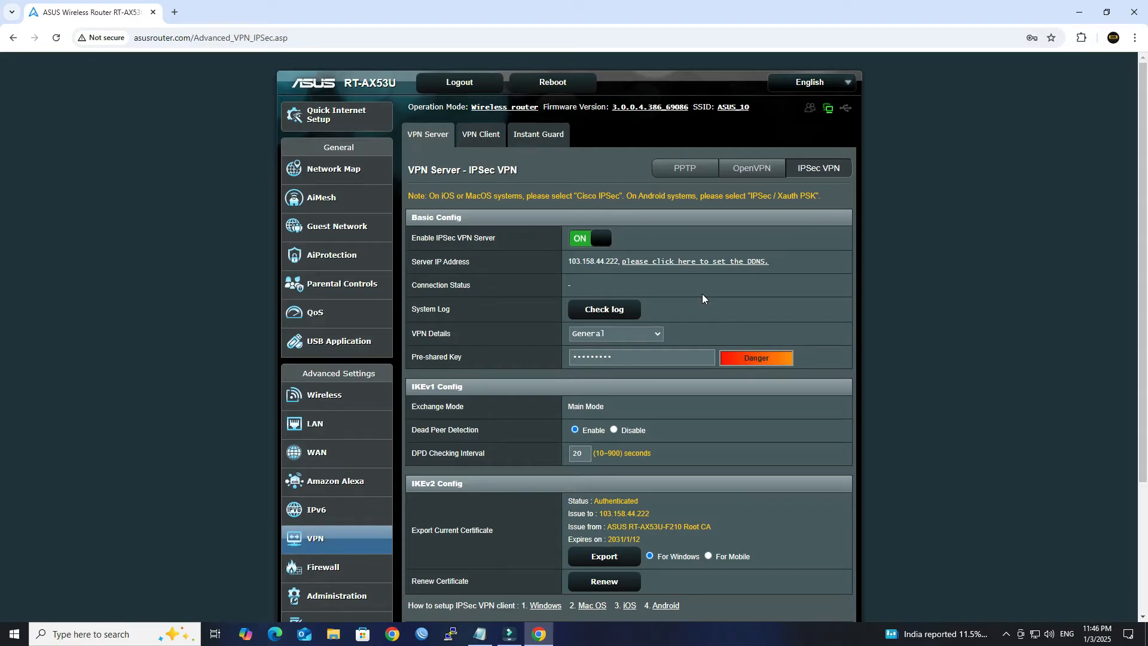
# Export the IKEv2 certificate for Windows and keep the blocked download
pyautogui.scroll(-3)
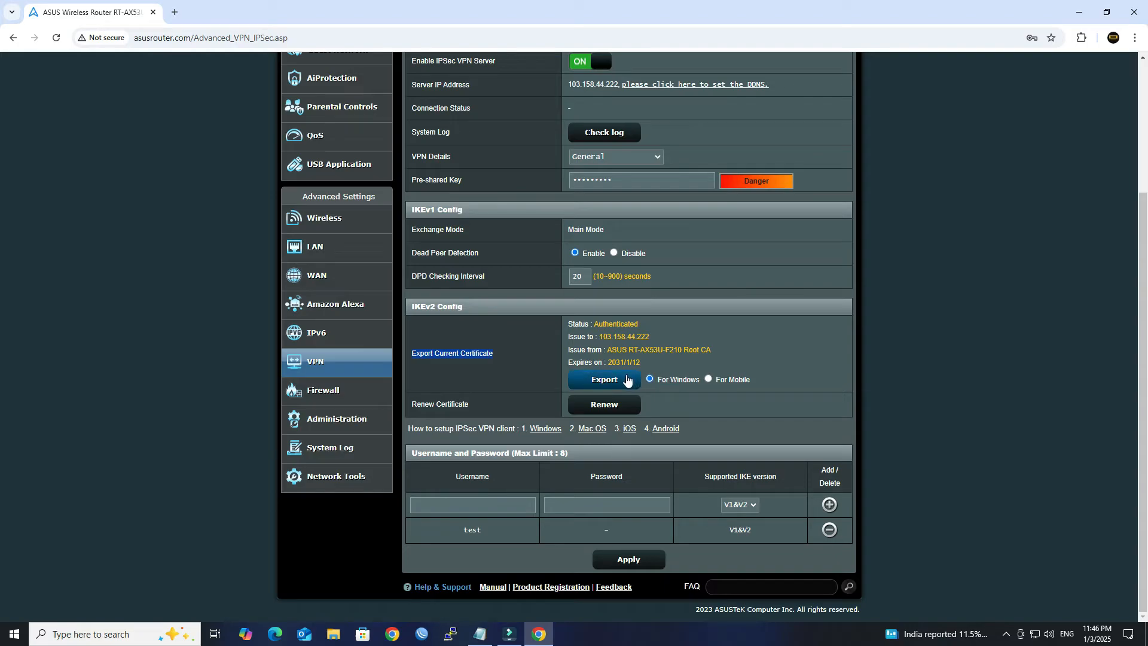
pyautogui.click(603, 379)
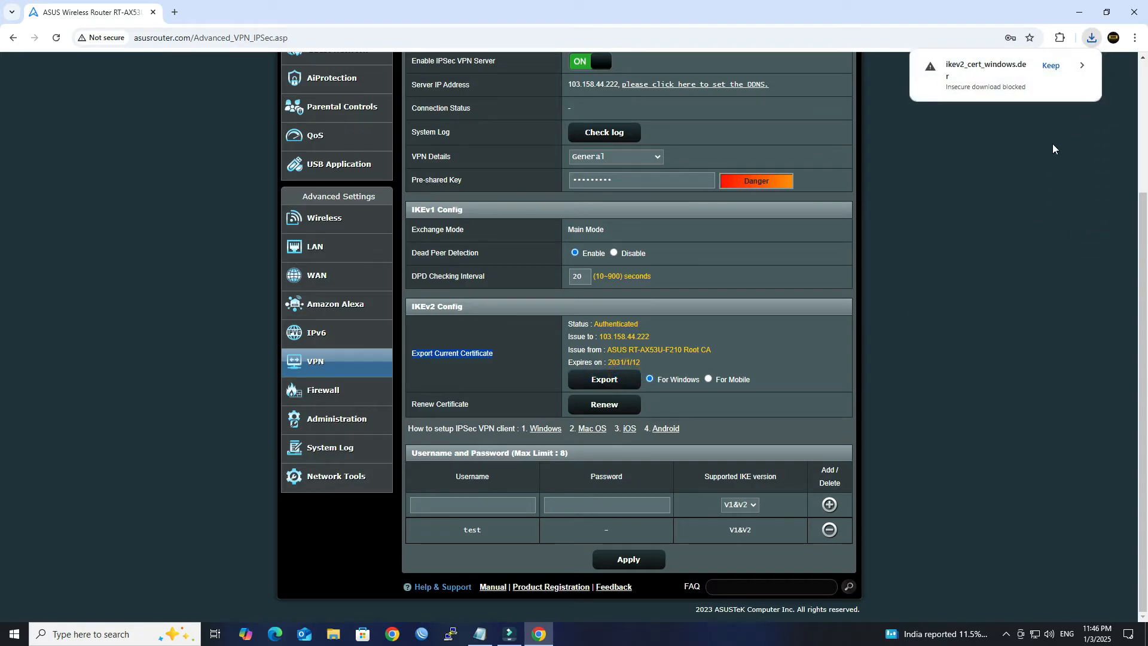
pyautogui.click(1049, 65)
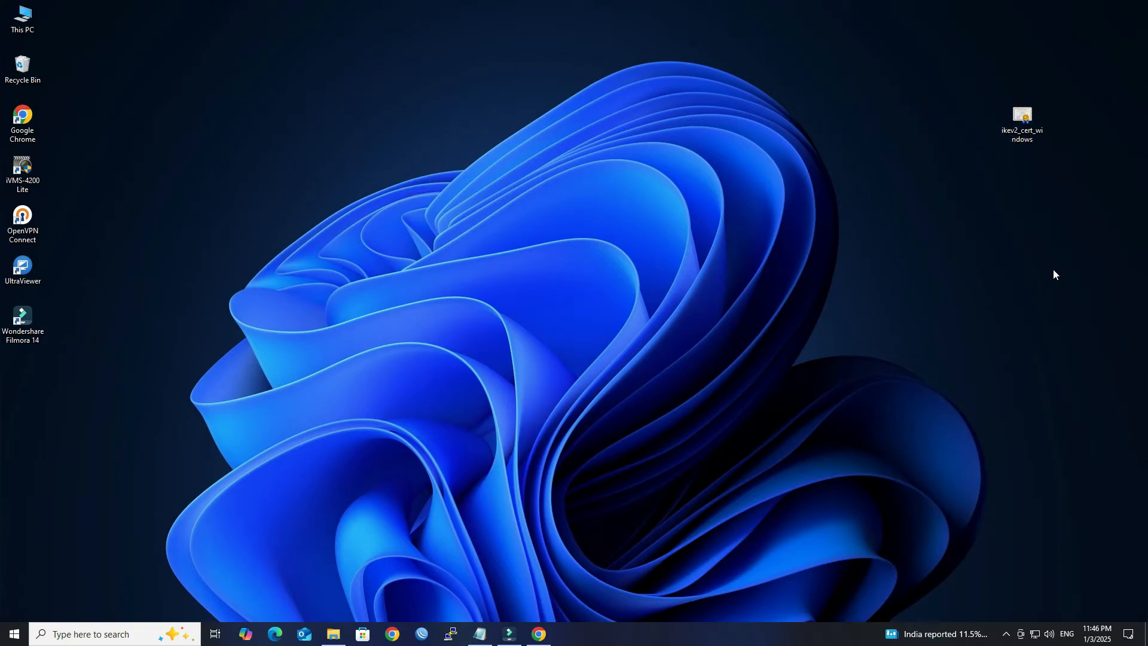
# Open the downloaded certificate file and start installing it for the Local Machine
pyautogui.doubleClick(1021, 121)
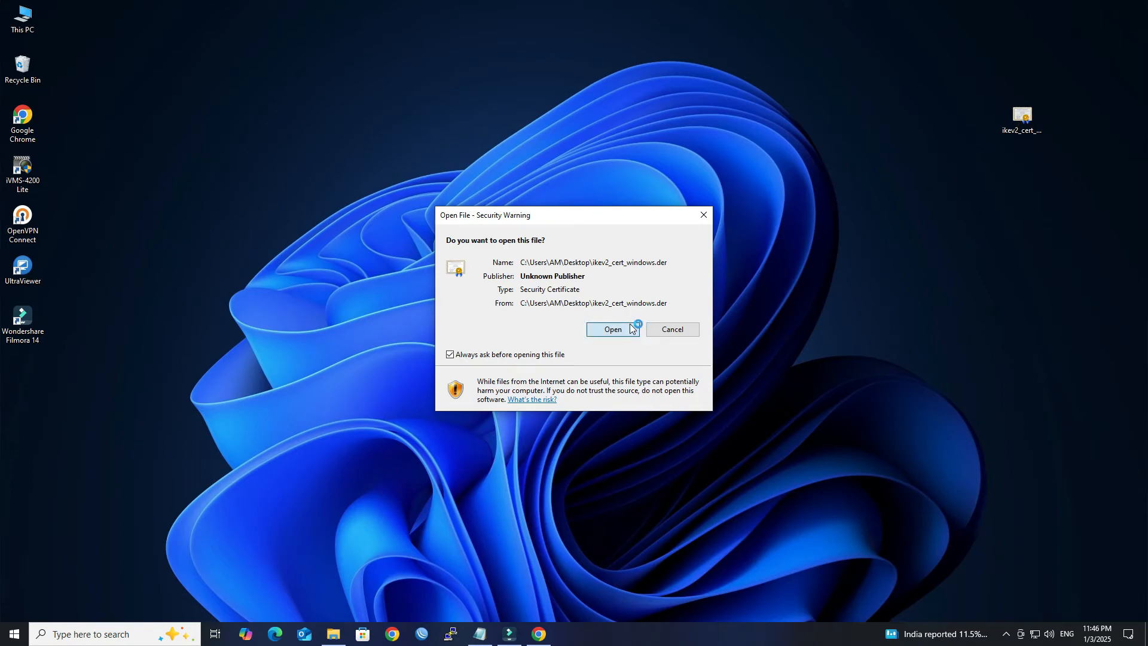
pyautogui.click(612, 329)
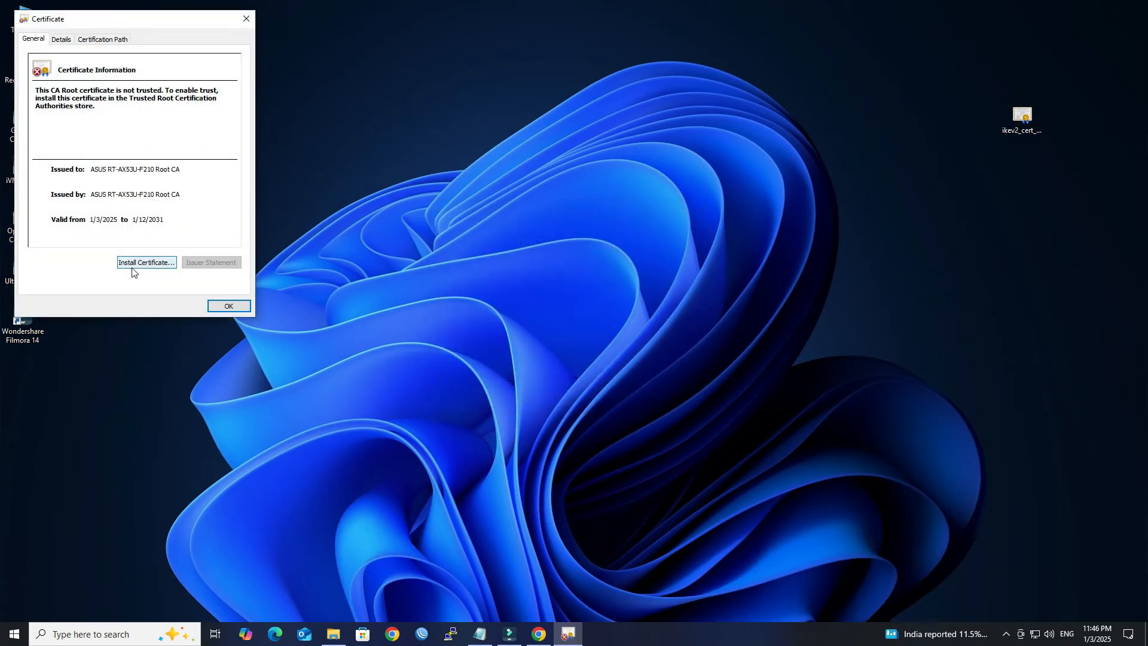
pyautogui.click(146, 261)
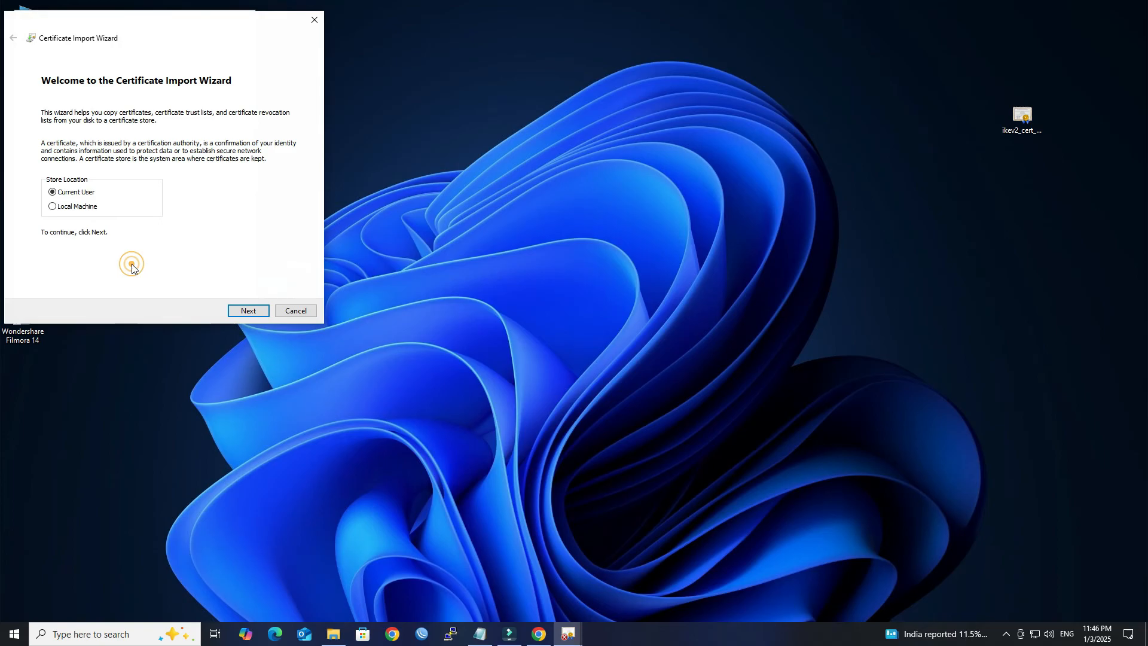
pyautogui.click(53, 205)
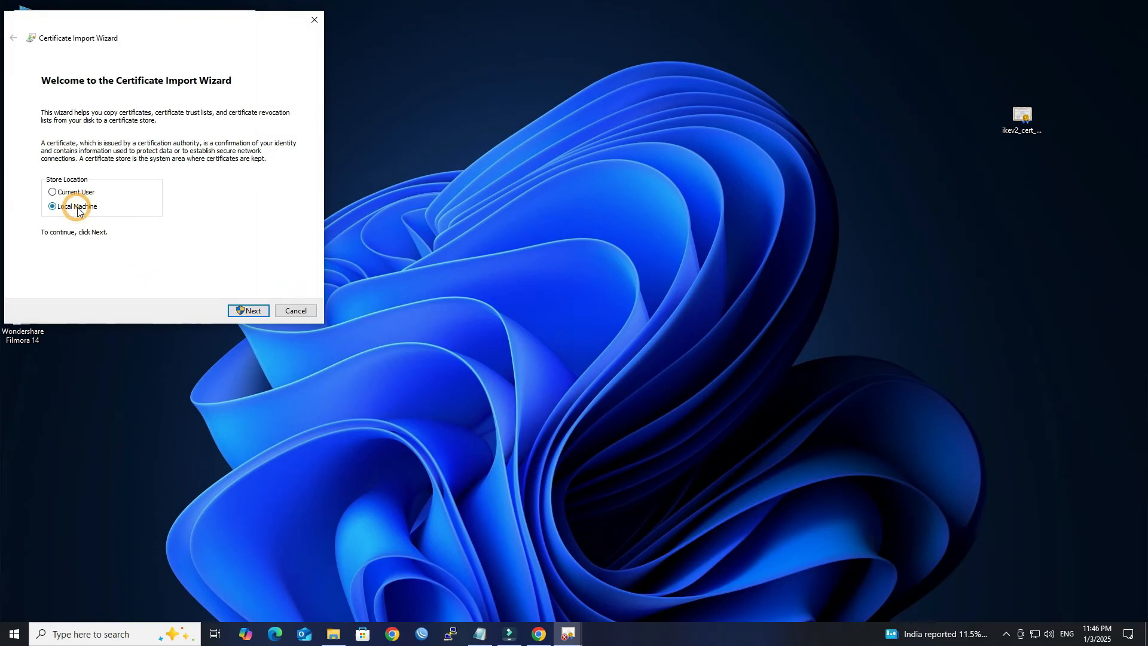
pyautogui.click(248, 310)
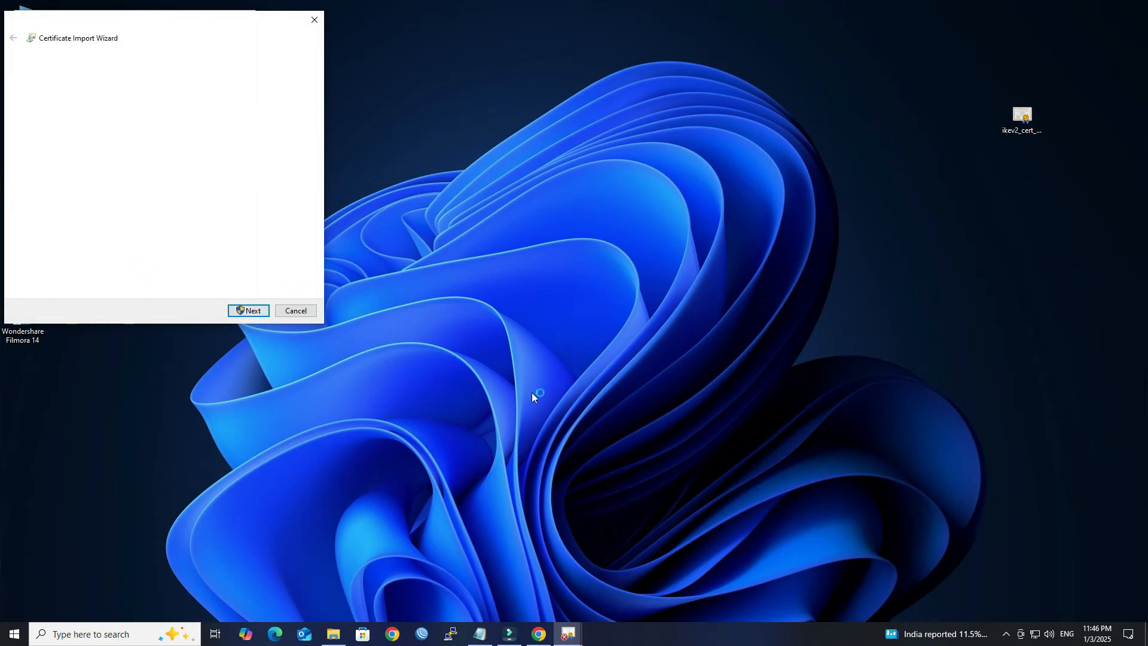
pyautogui.click(248, 310)
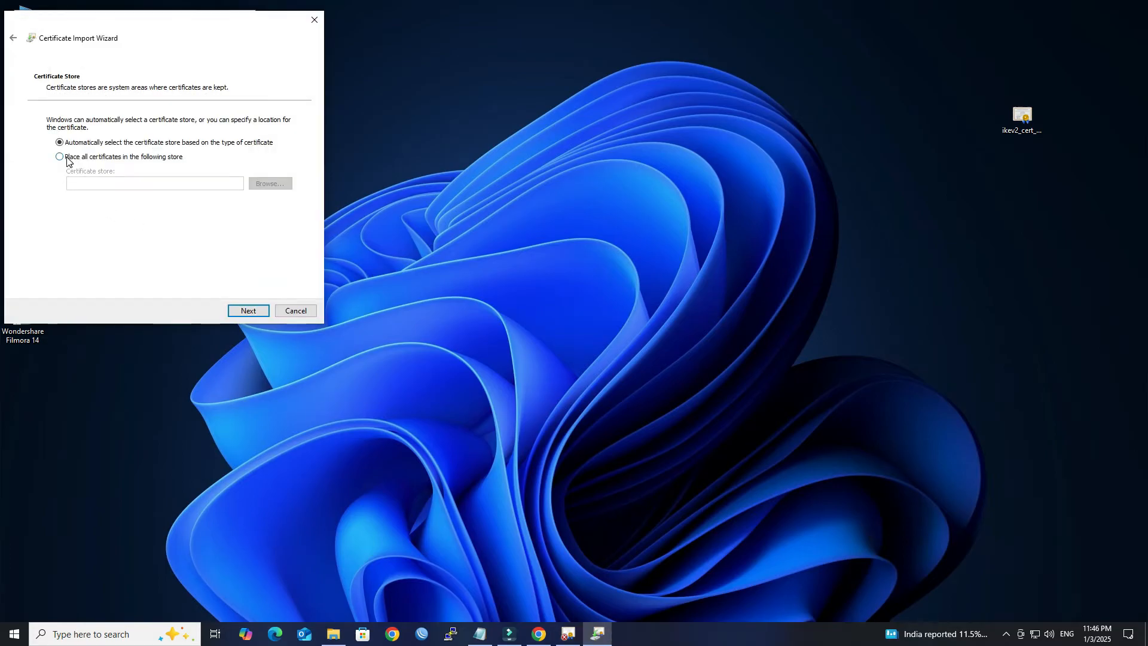
# Place the certificate in Trusted Root Certification Authorities and complete the import
pyautogui.click(59, 156)
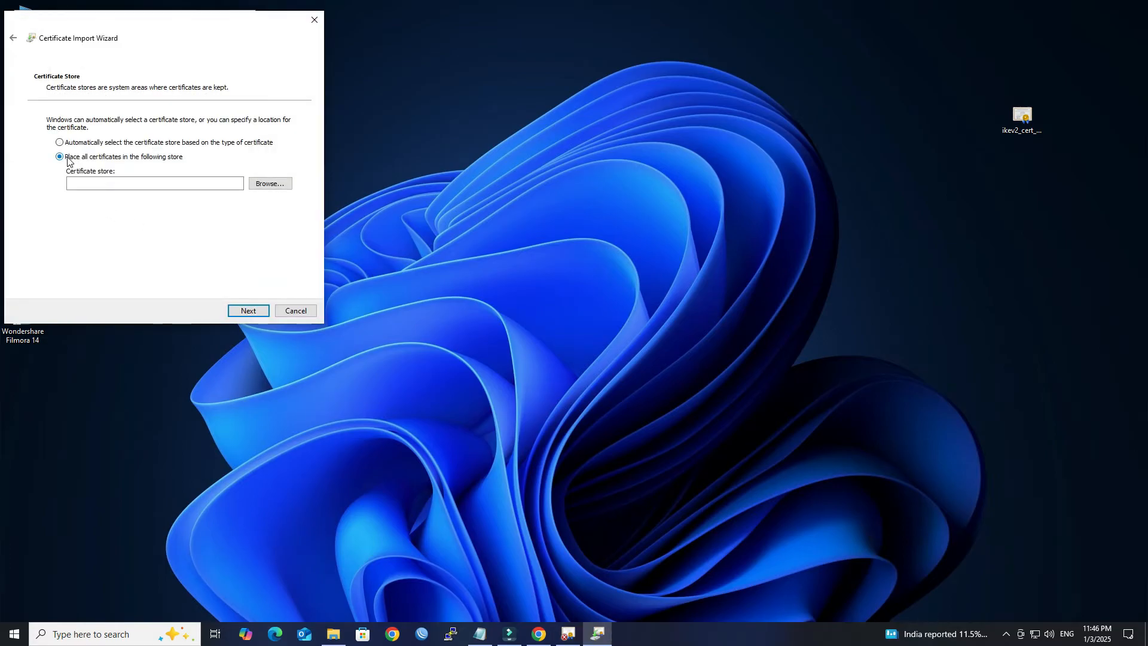
pyautogui.click(270, 183)
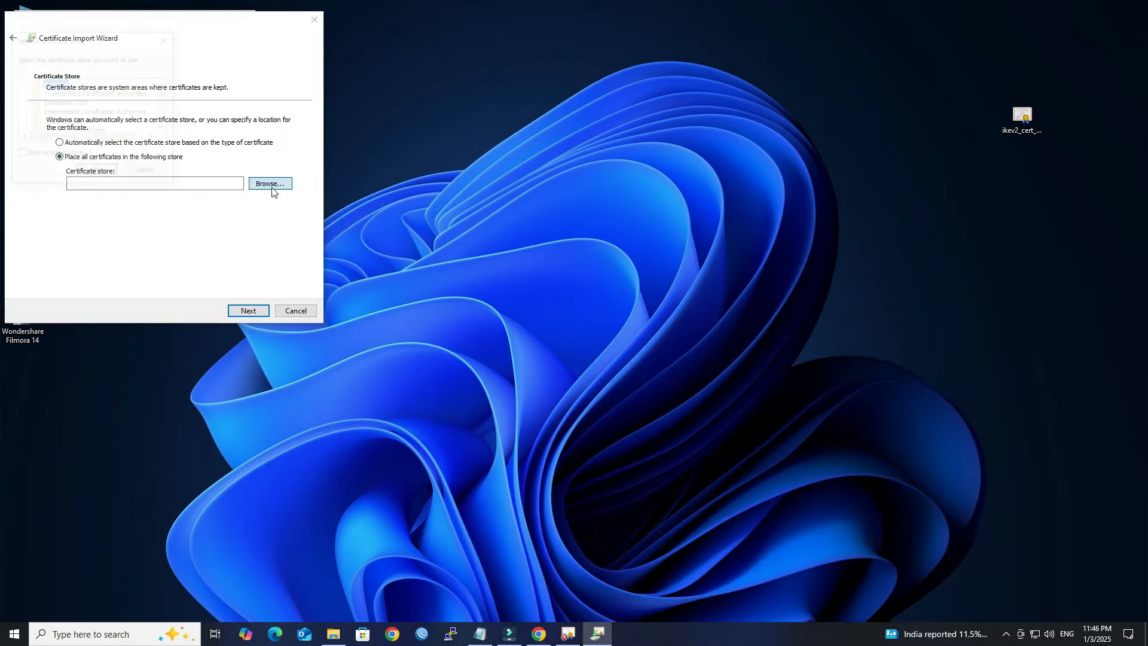
pyautogui.click(270, 182)
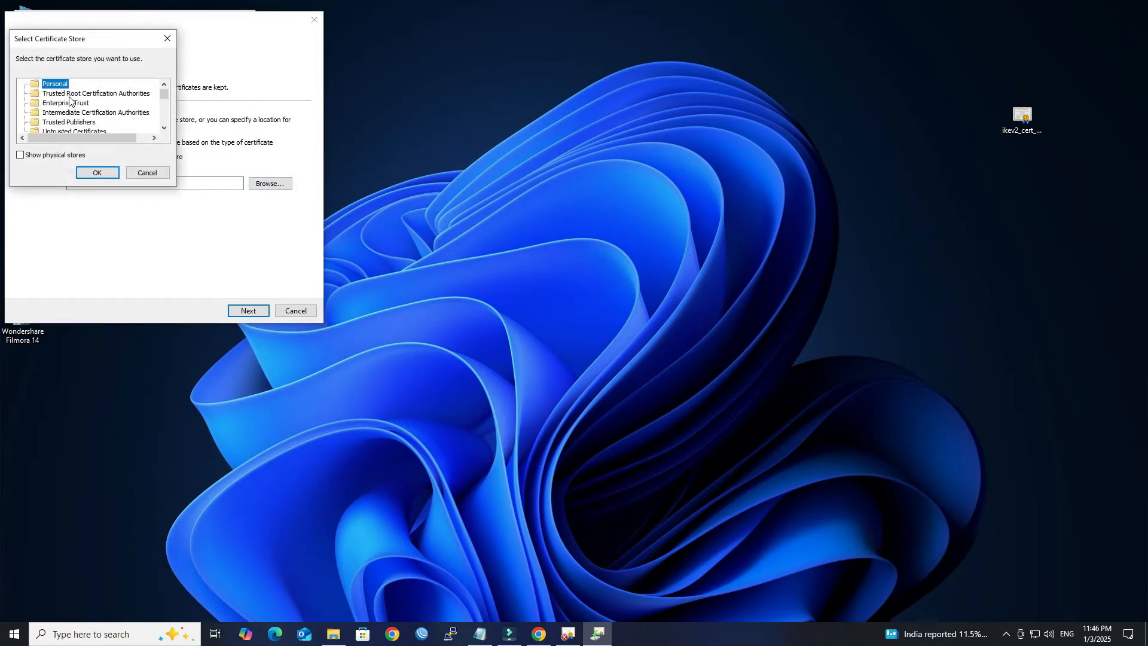
pyautogui.click(95, 93)
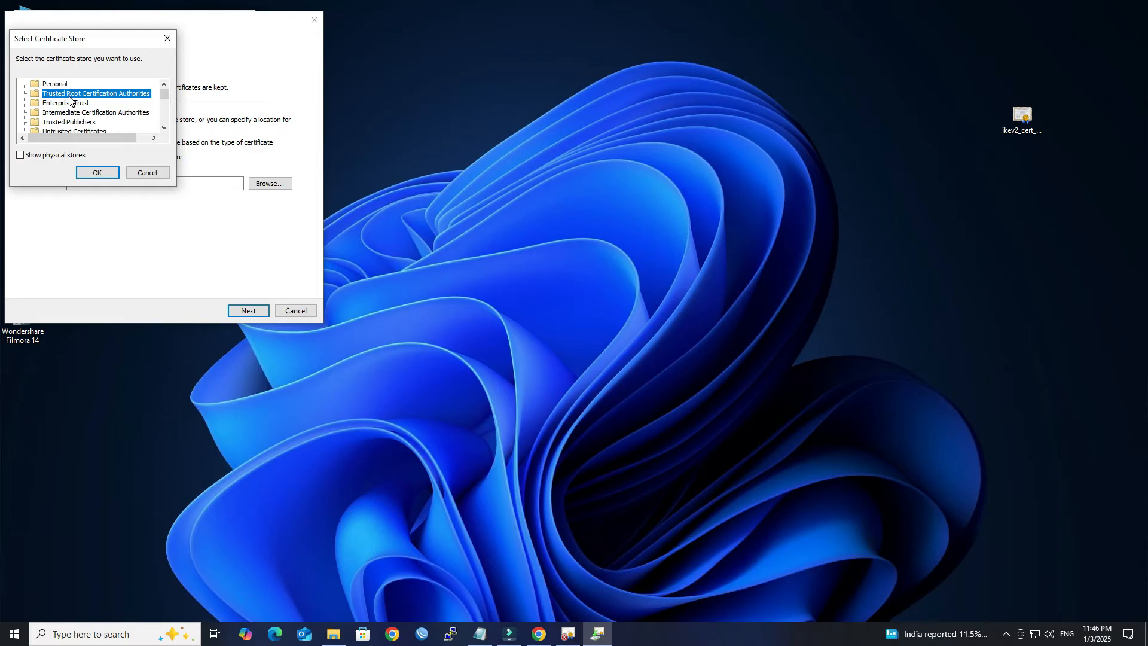
pyautogui.click(97, 172)
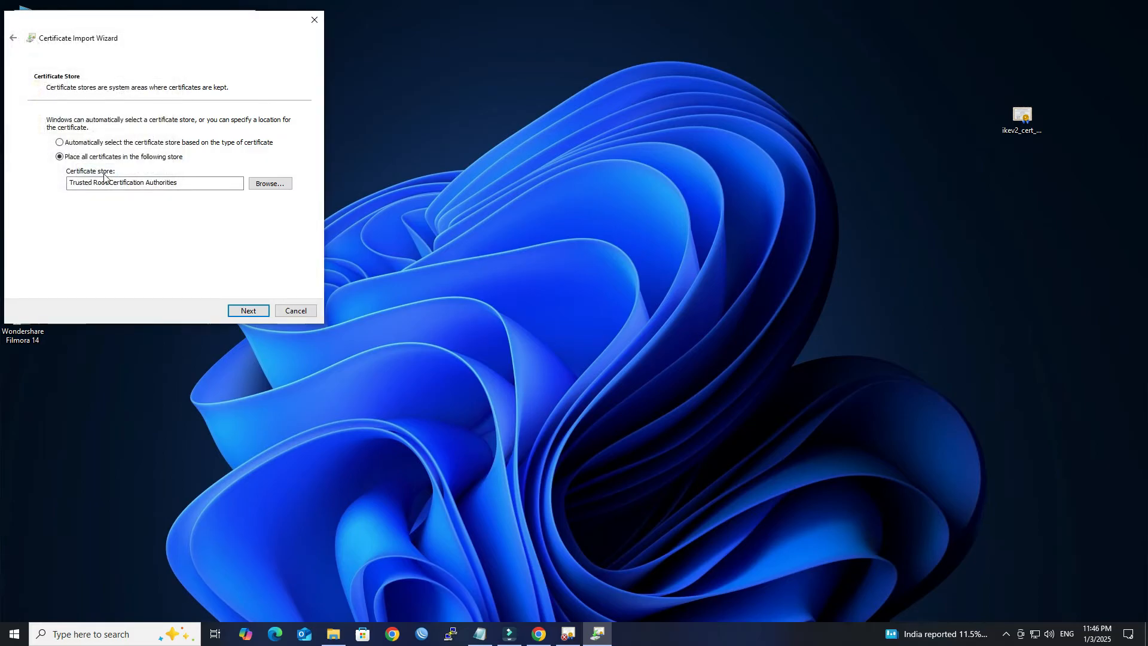
pyautogui.click(247, 309)
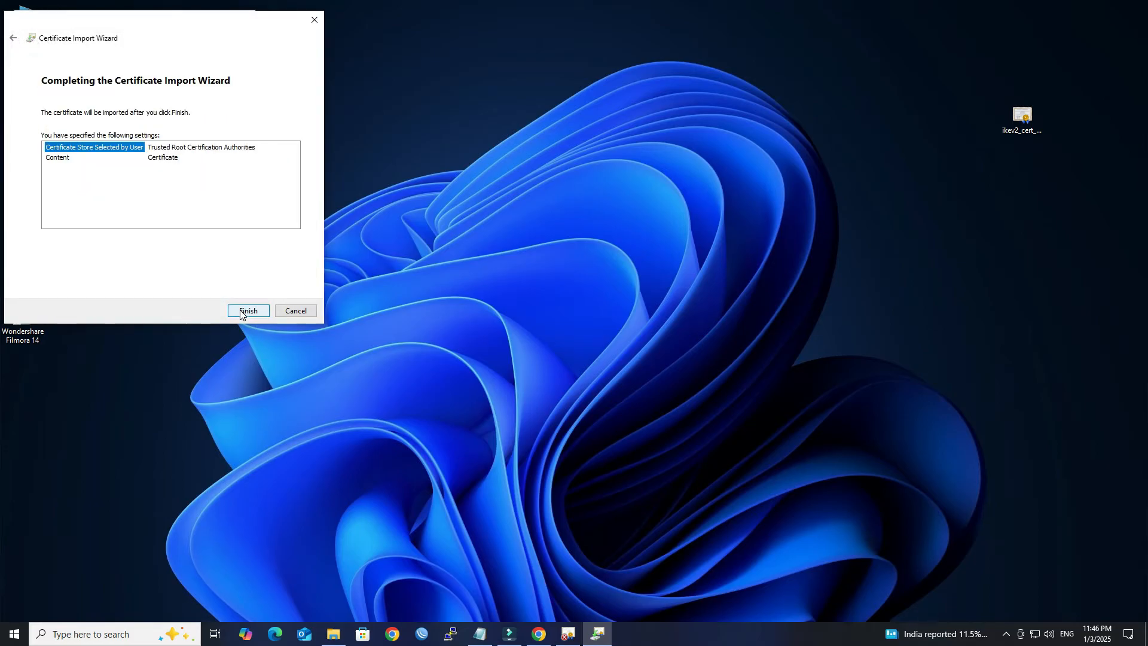
pyautogui.click(249, 311)
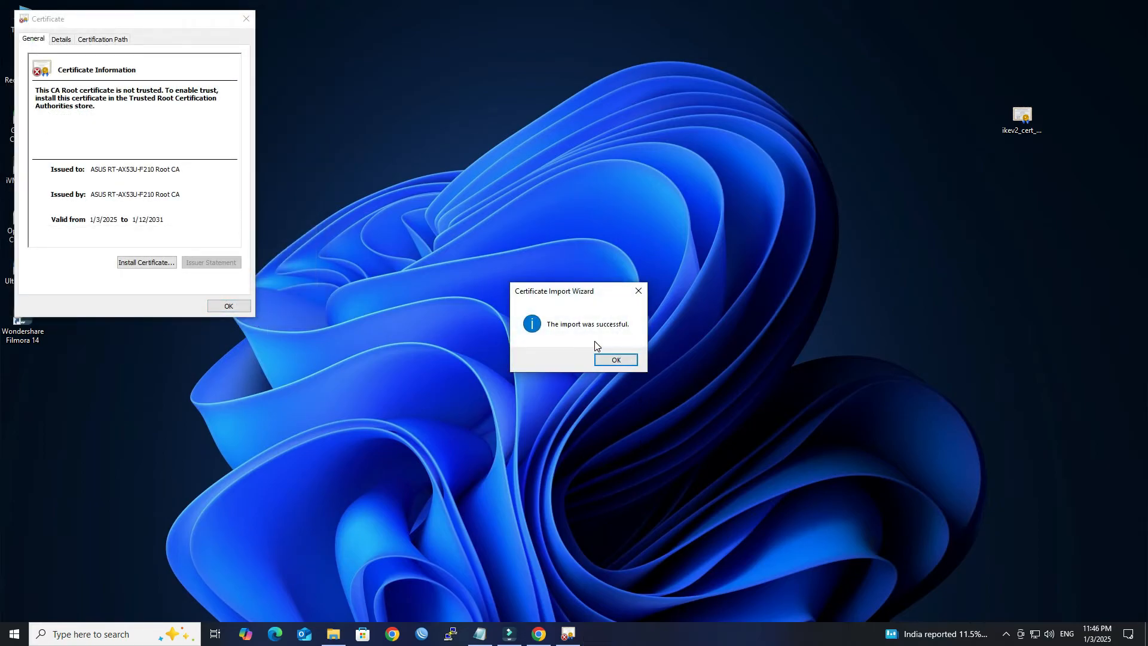
pyautogui.click(615, 359)
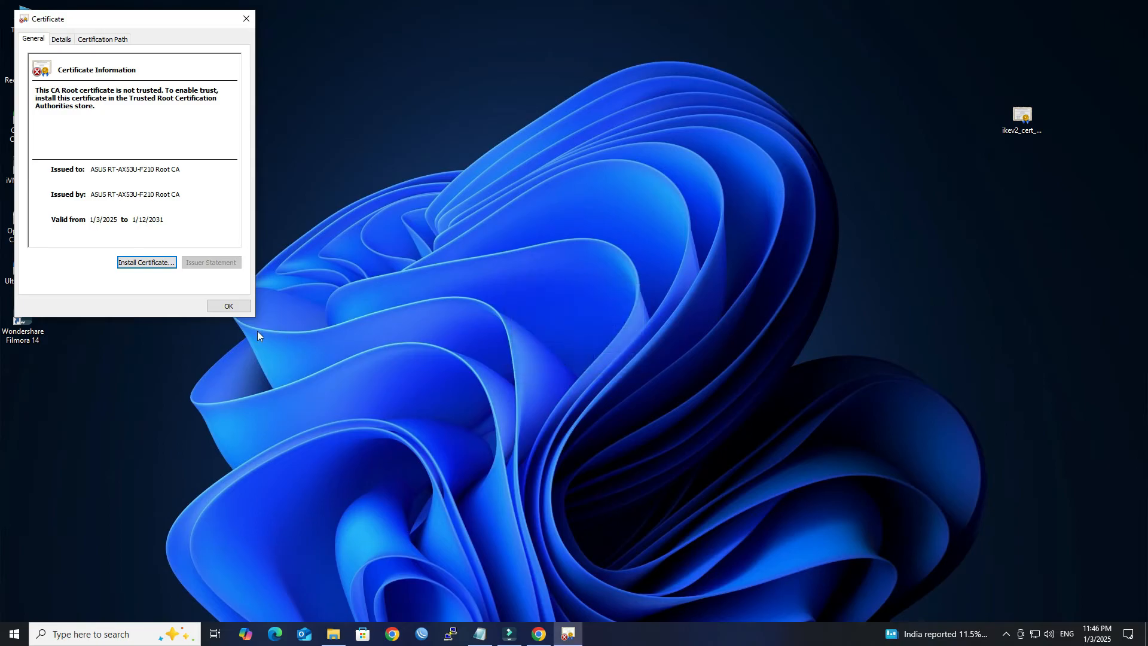
pyautogui.click(228, 306)
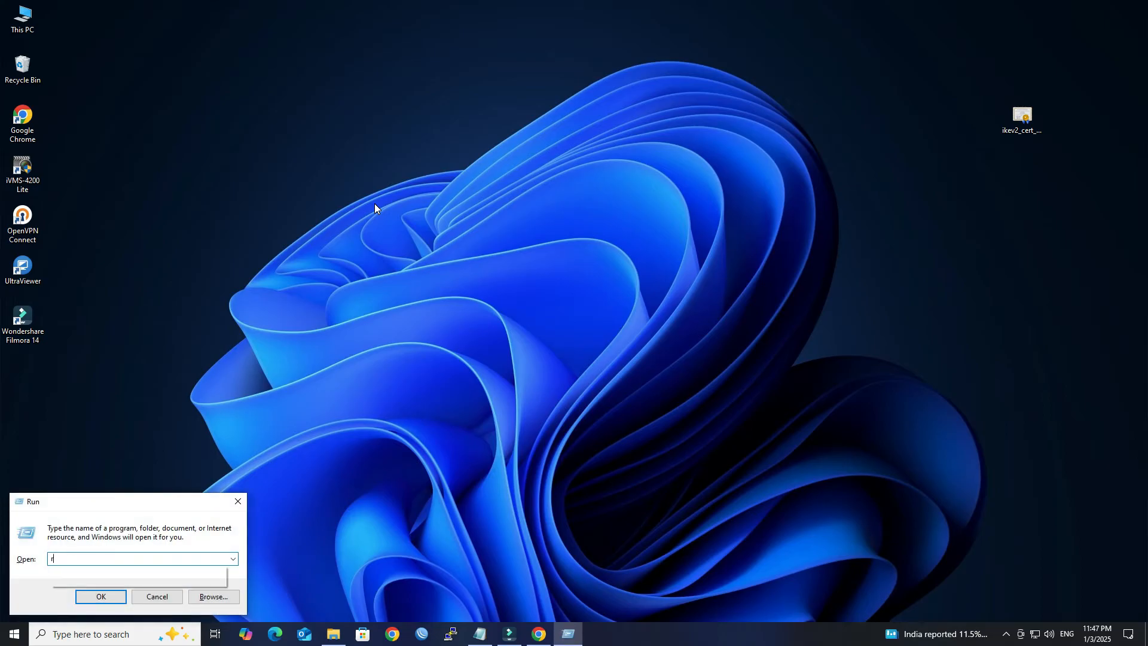
# Launch regedit and go to HKEY_LOCAL_MACHINE\SYSTEM\CurrentControlSet\Services\RasMan\Parameters
pyautogui.write('egedit')
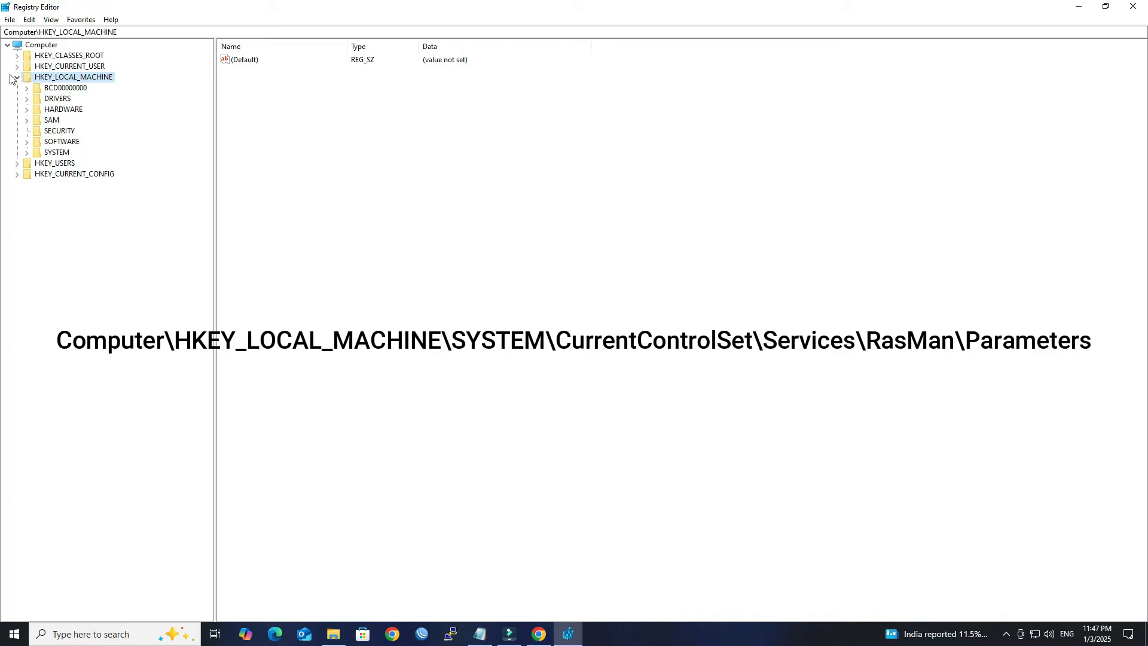
pyautogui.click(16, 77)
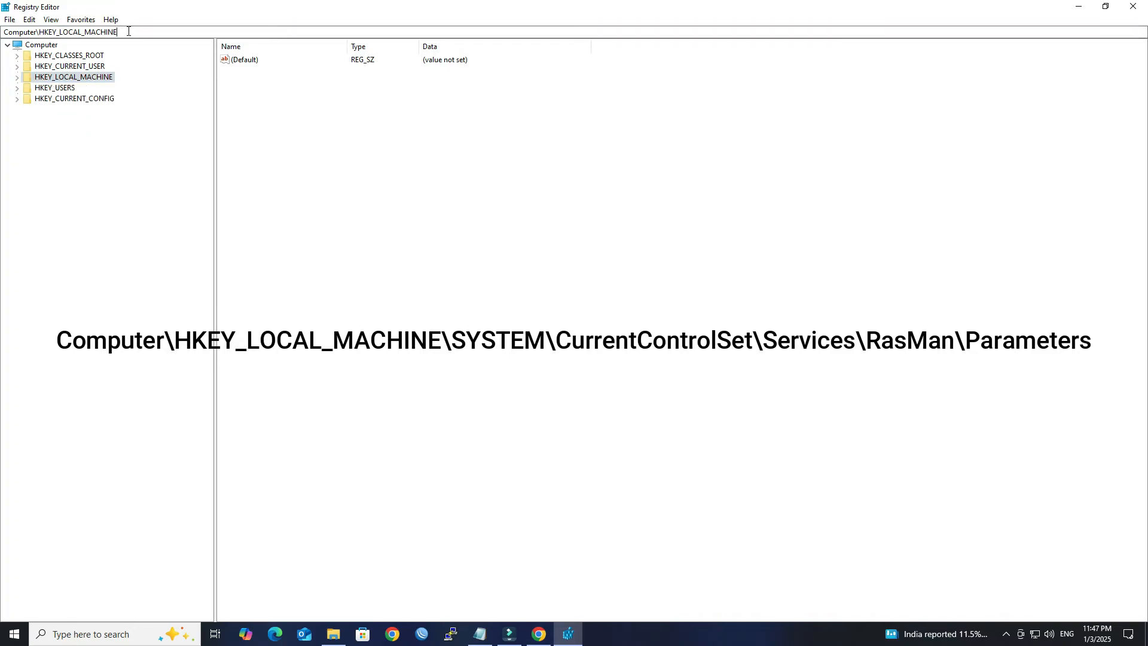
pyautogui.write('\\BCD00000000')
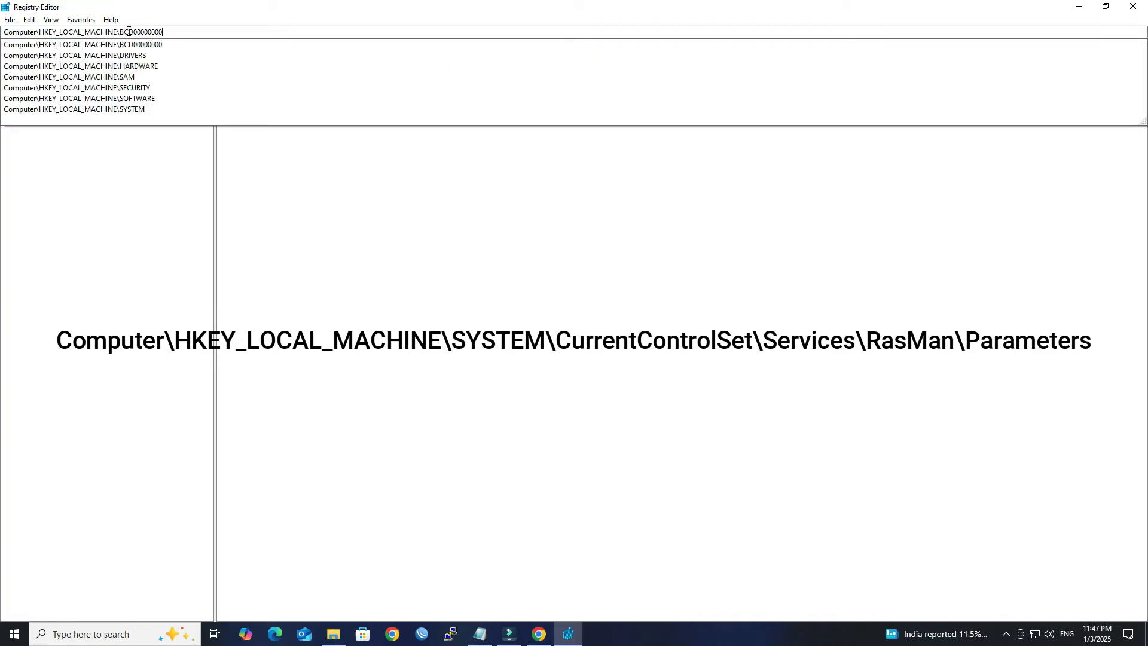
pyautogui.click(73, 109)
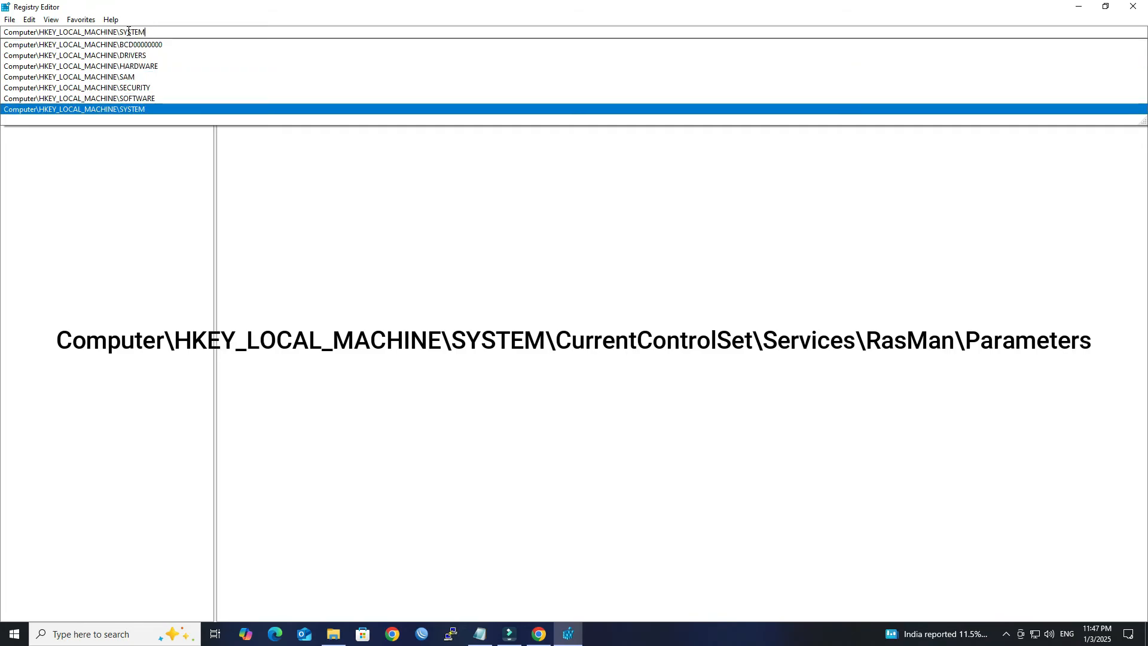
pyautogui.write('\\')
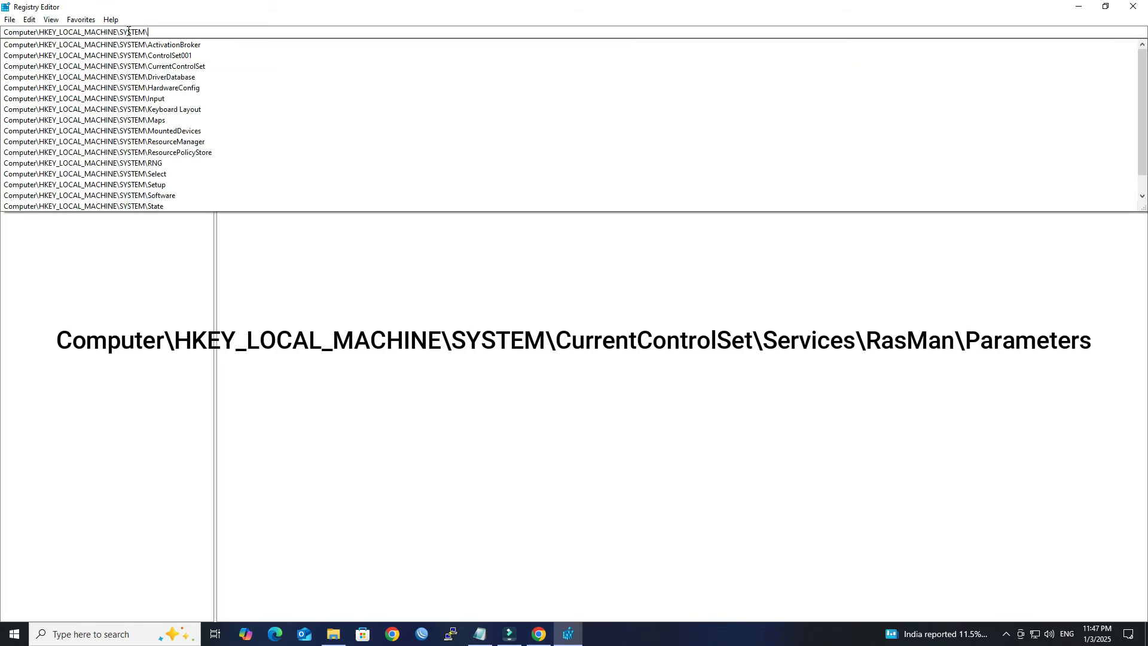
pyautogui.click(105, 66)
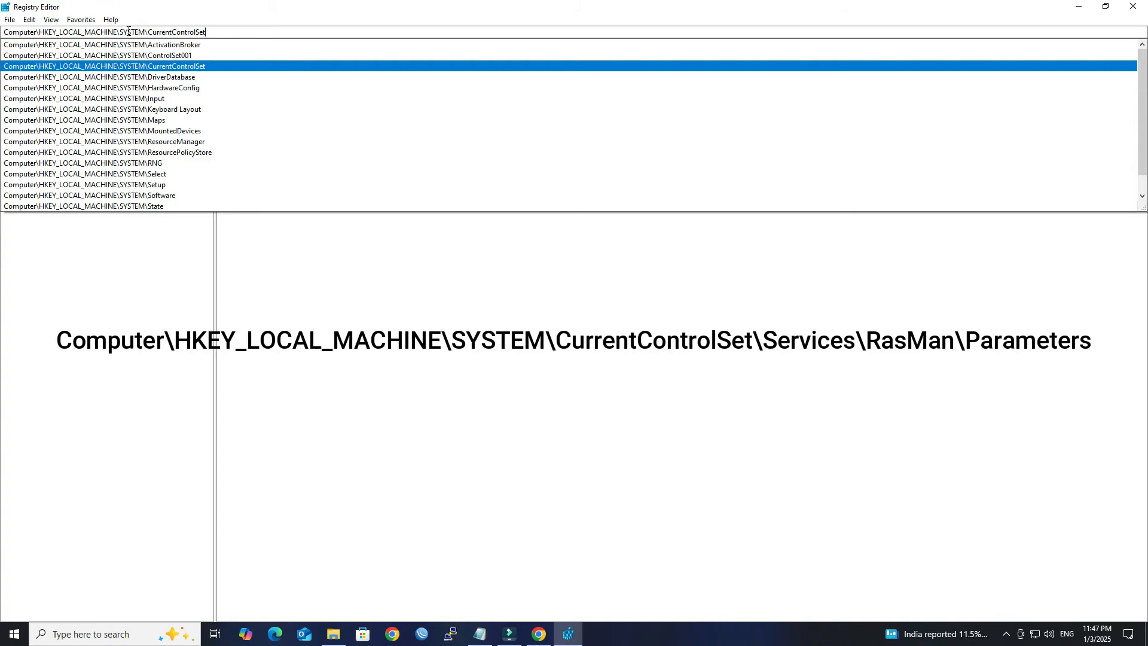
pyautogui.write('\\Services\\ra')
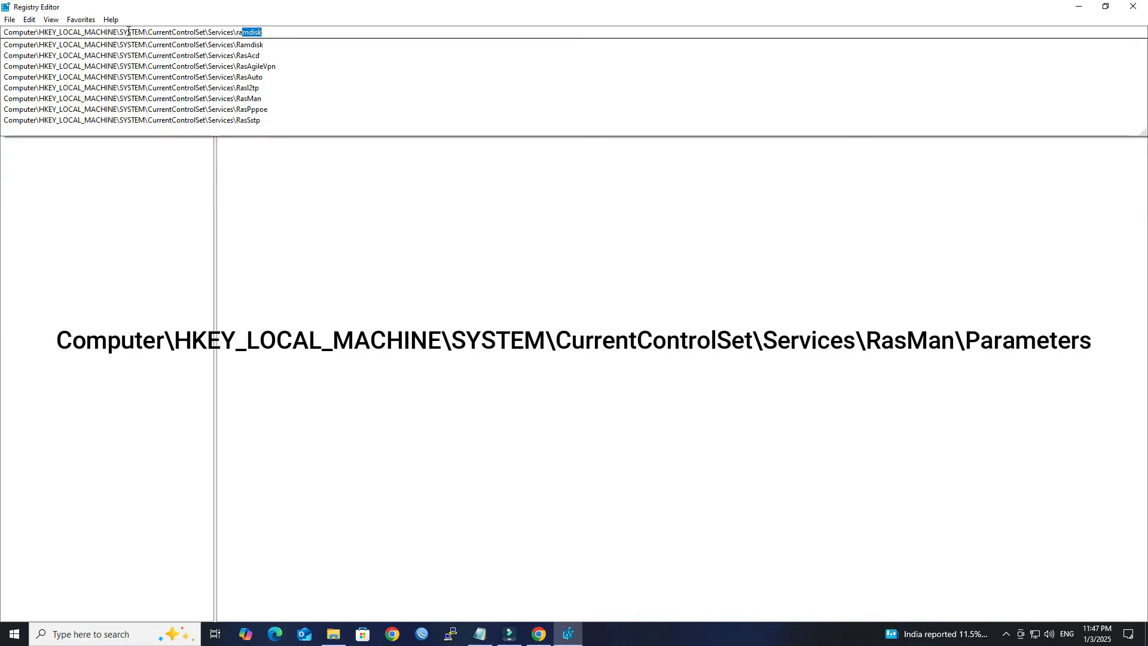
pyautogui.click(134, 87)
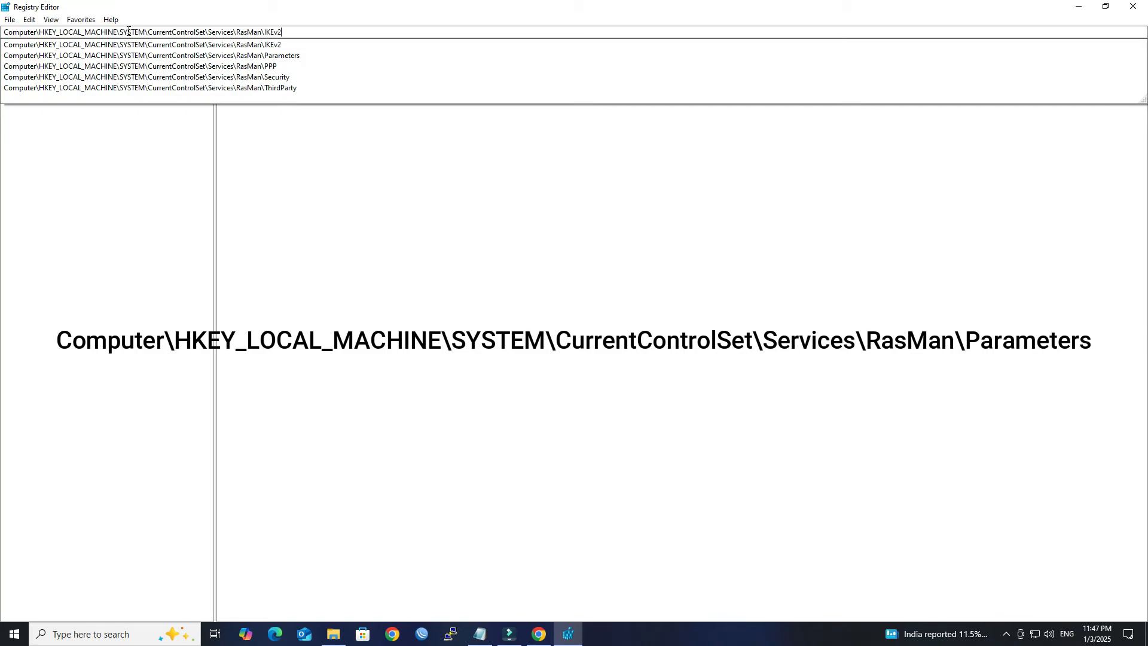
pyautogui.press('Enter')
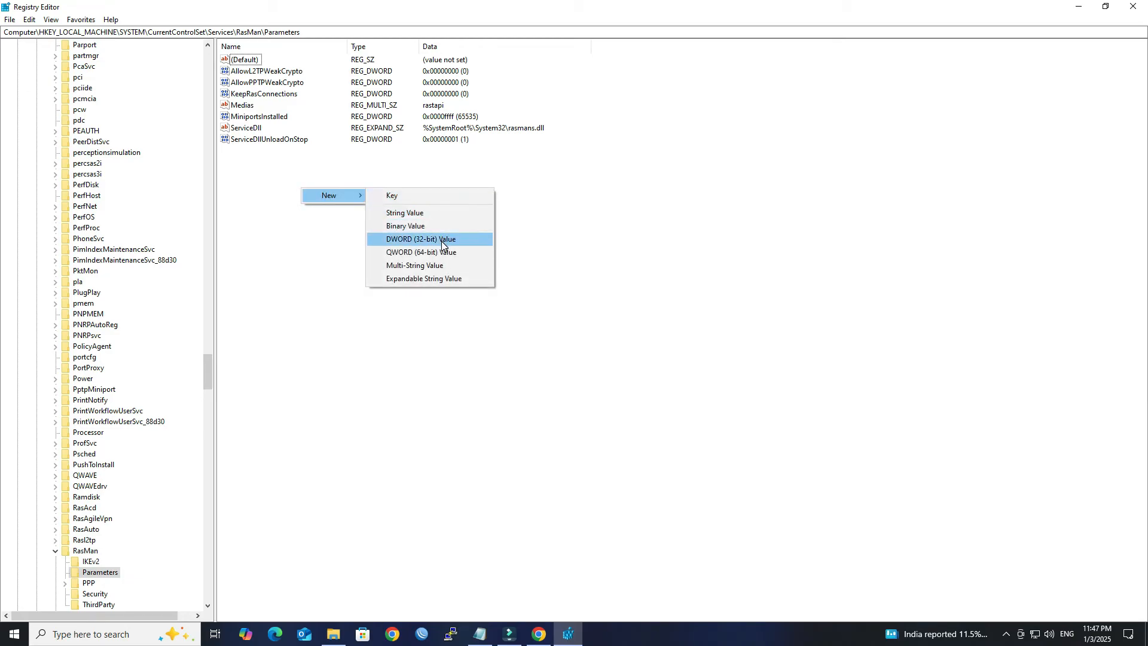
# Create DWORD value DisableIKENameEkuCheck under Parameters and set its data to 1
pyautogui.click(420, 239)
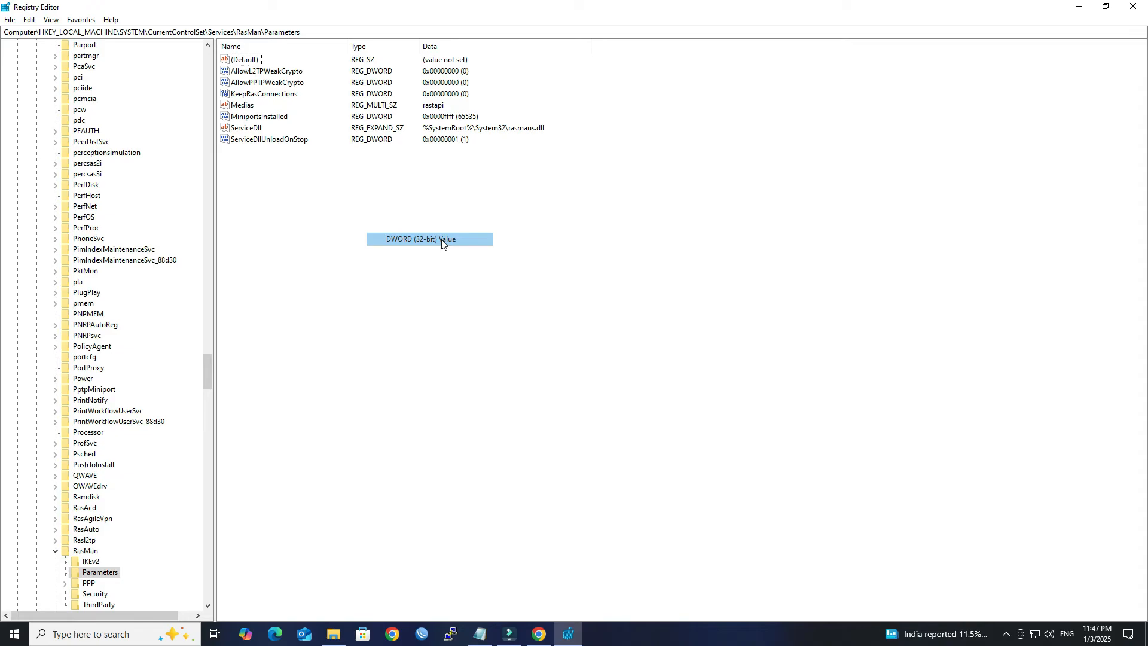
pyautogui.write('DisableIKENameEkuCheck')
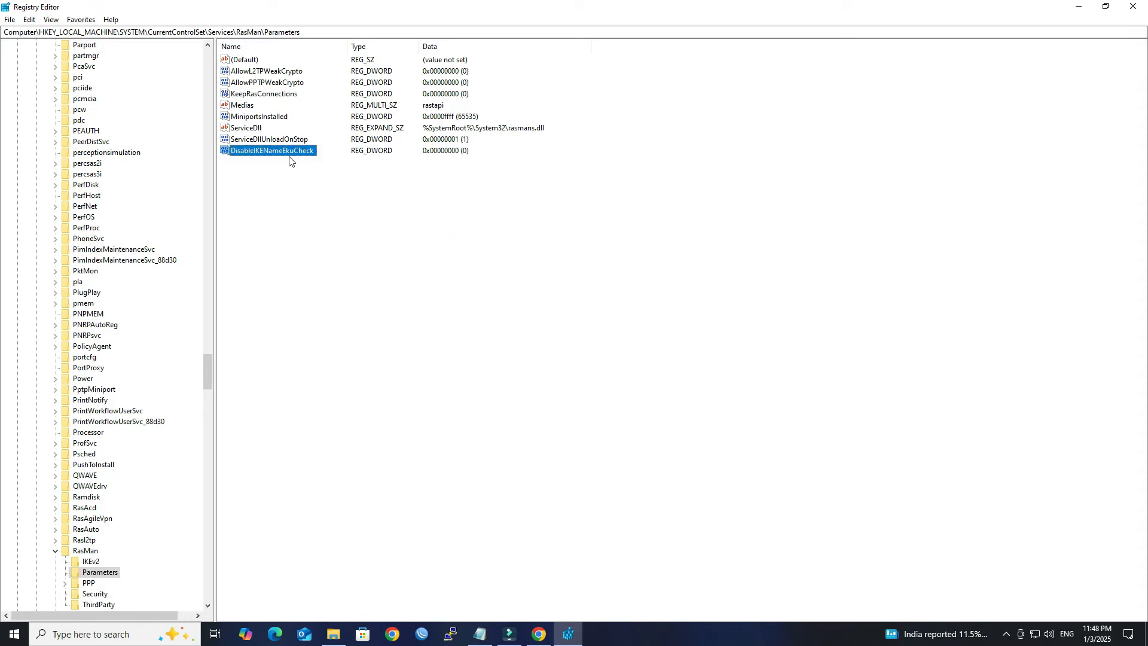
pyautogui.doubleClick(271, 150)
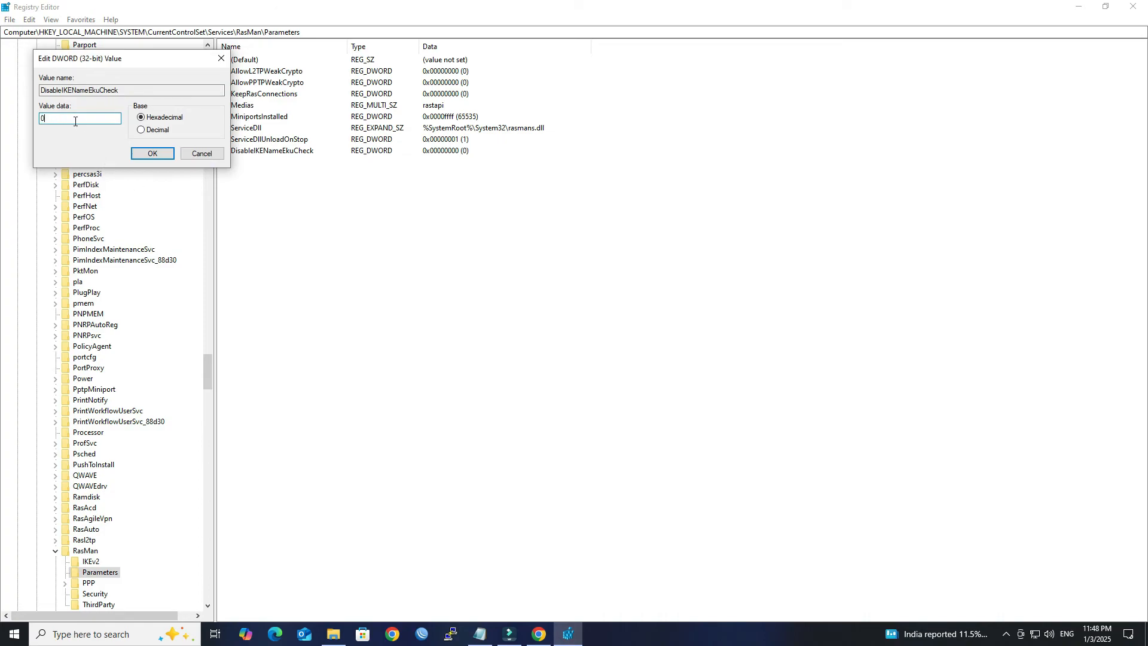
pyautogui.write('1')
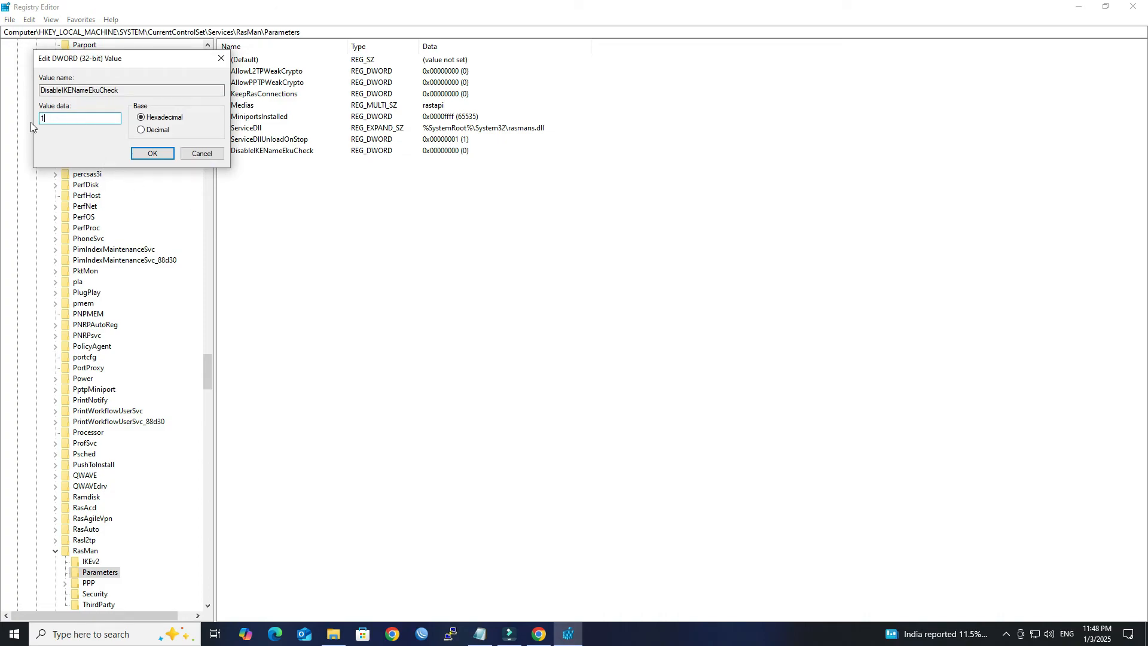
pyautogui.click(151, 153)
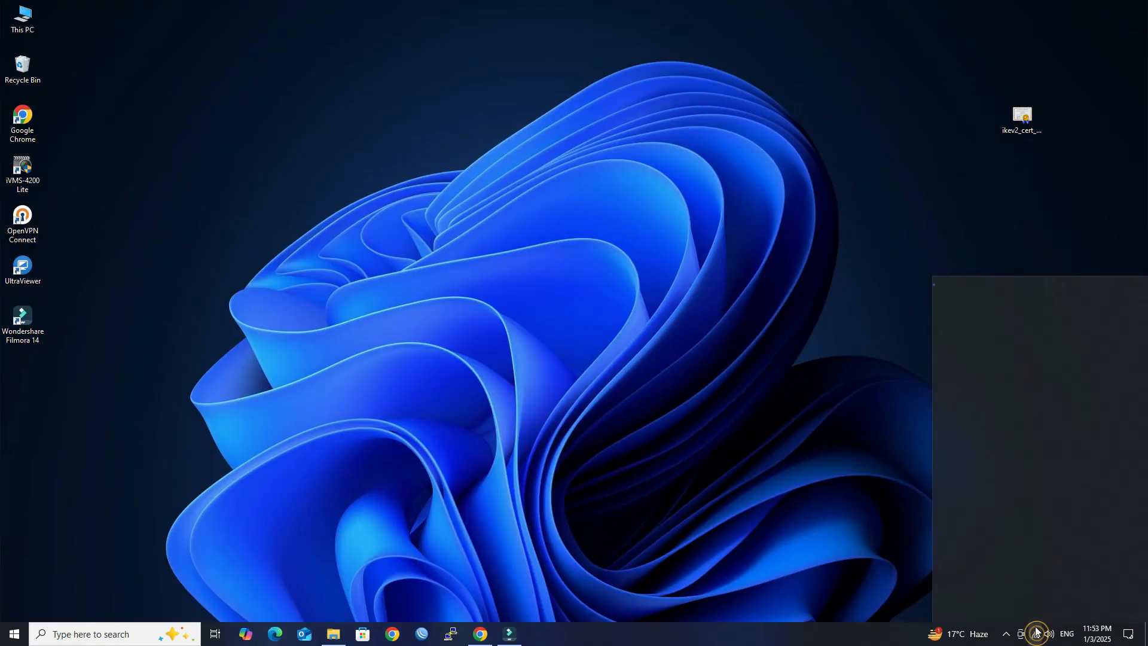
# Check the Wi-Fi flyout and start a continuous ping to 192.168.50.1 in Command Prompt
pyautogui.click(1035, 634)
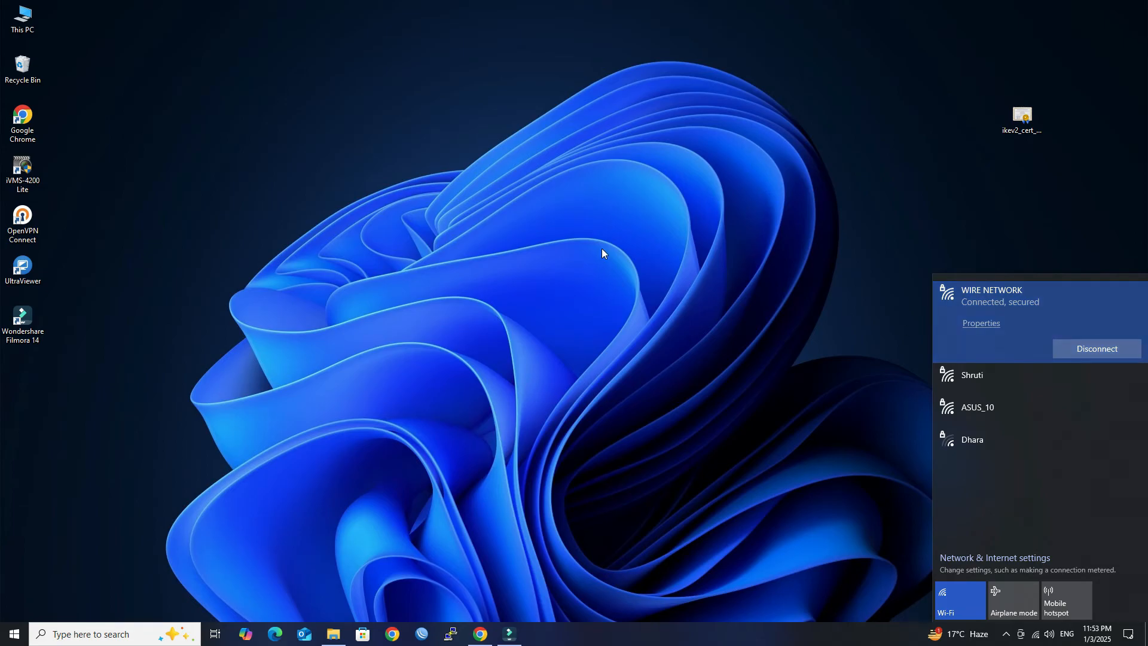
pyautogui.rightClick(603, 254)
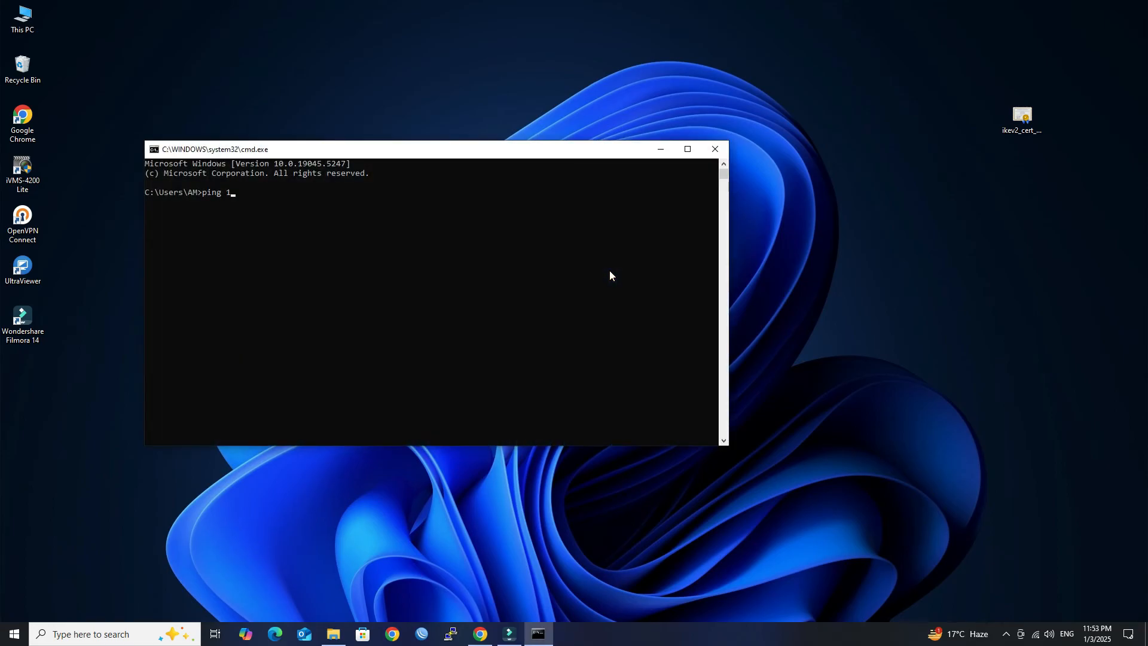
pyautogui.write('92.168.50.1 -t')
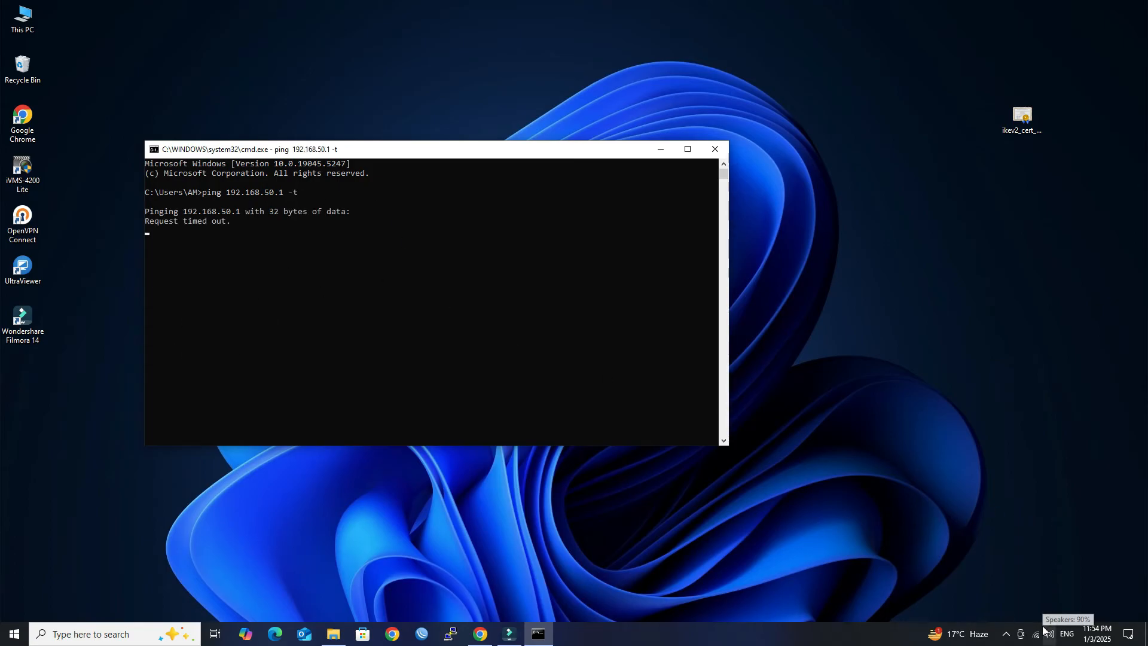
pyautogui.moveTo(1036, 633)
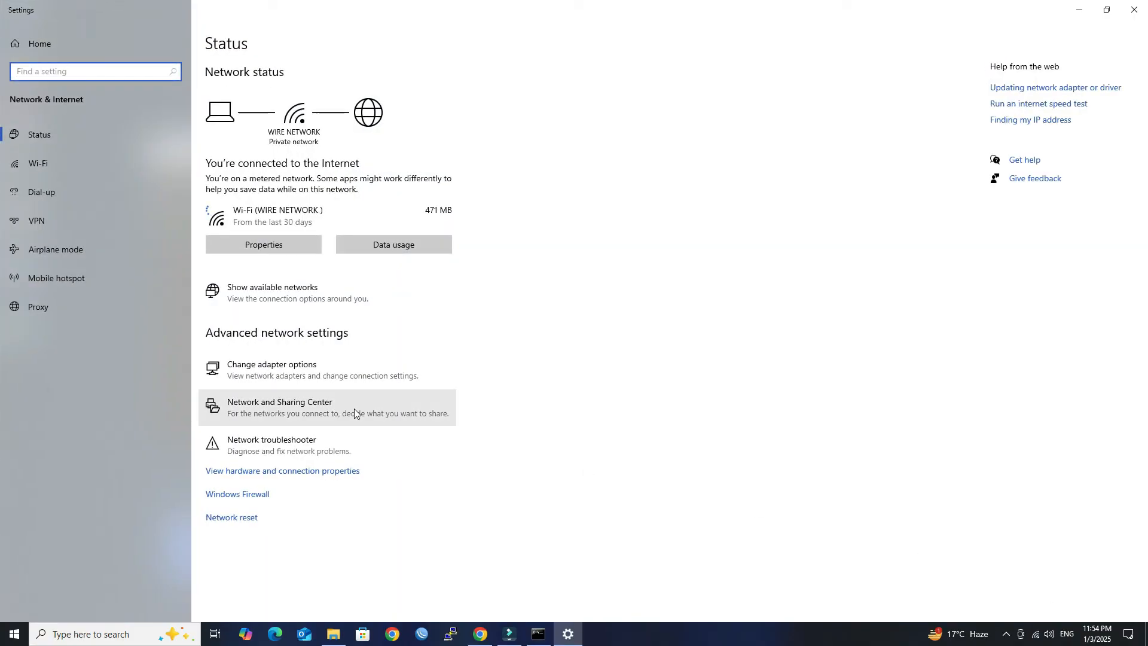
# Start adding a VPN connection with Windows (built-in) as the provider
pyautogui.click(35, 221)
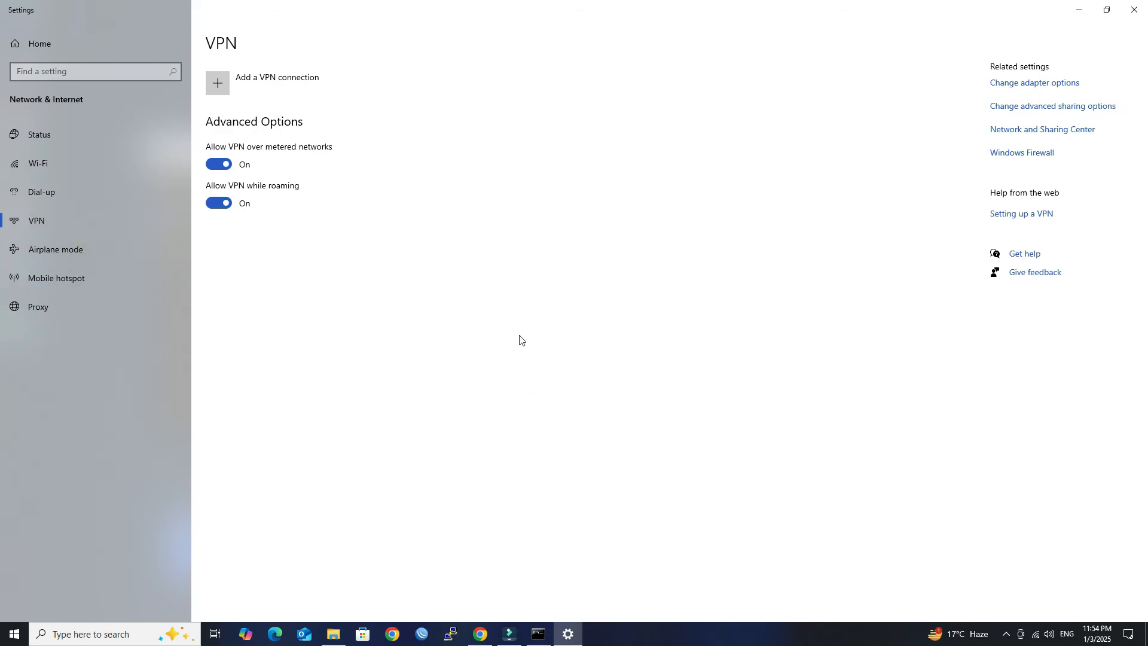
pyautogui.click(216, 83)
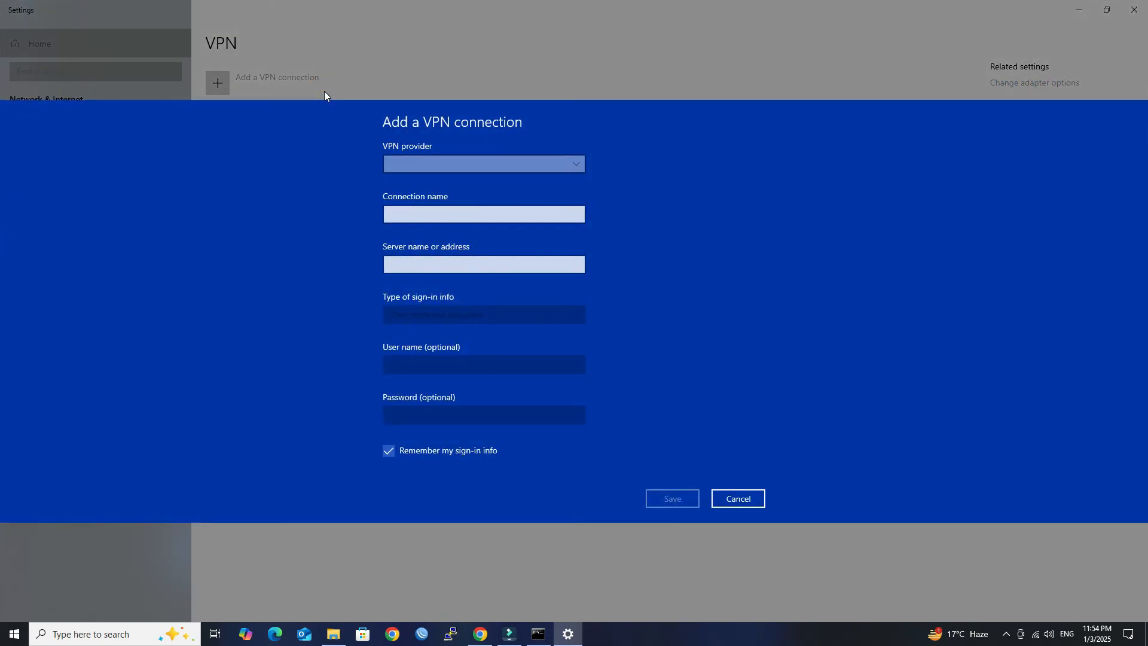
pyautogui.click(483, 164)
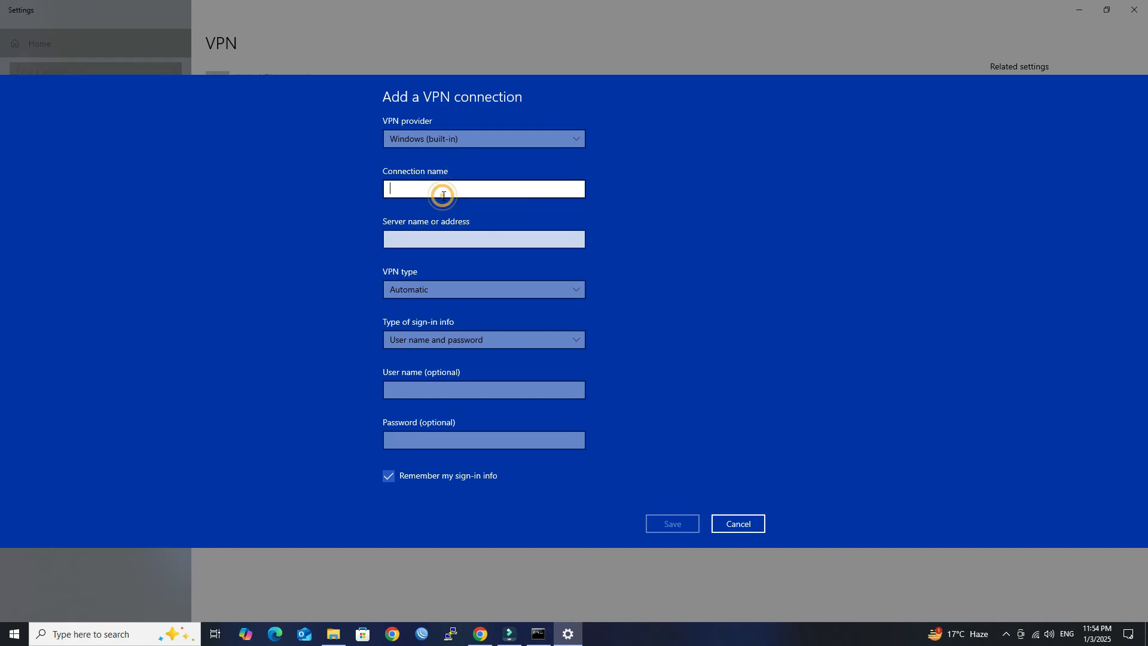
# Name it 'Asus IPSec VPN', server 103.158.44.222, with VPN type IKEv2
pyautogui.write('Asus')
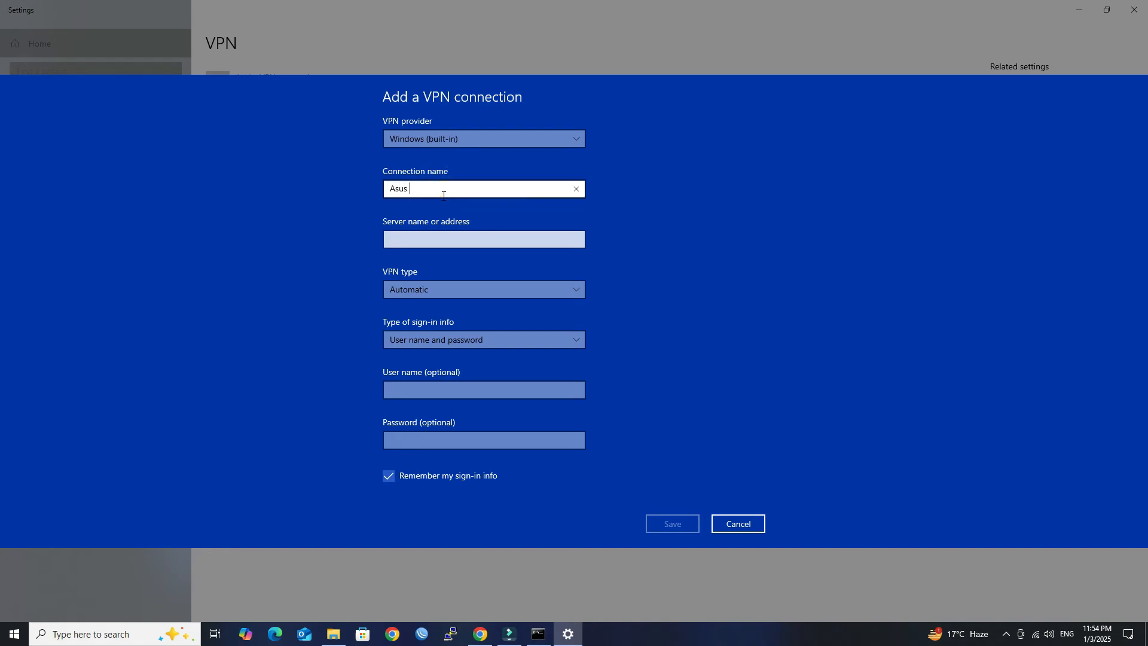
pyautogui.write('IPSe')
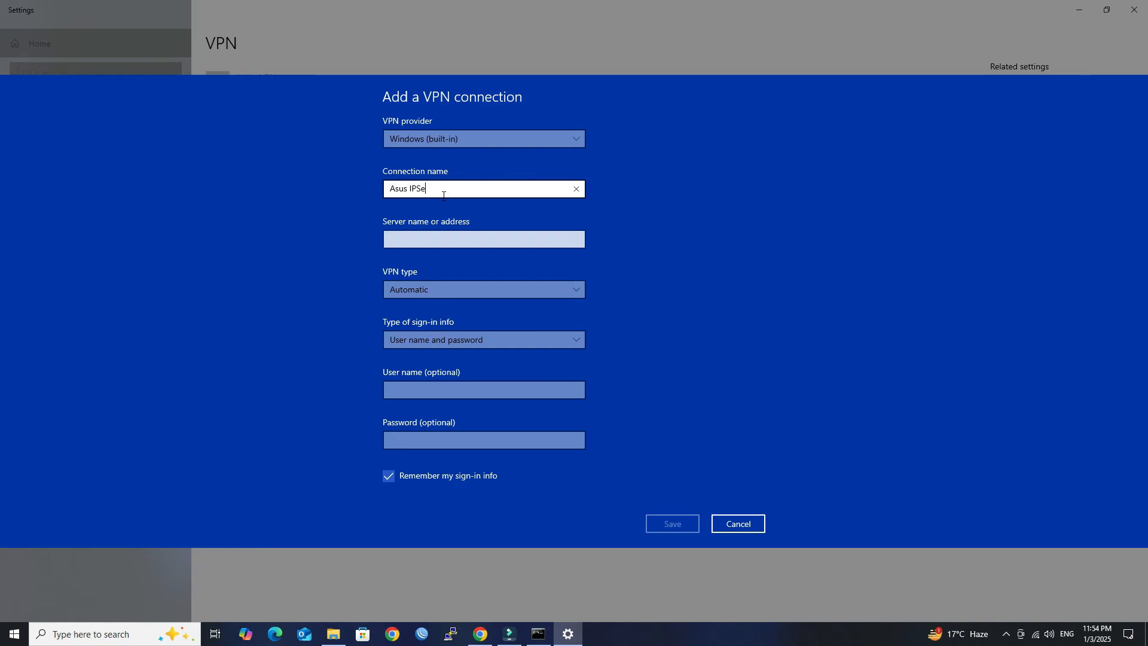
pyautogui.write('c VPN')
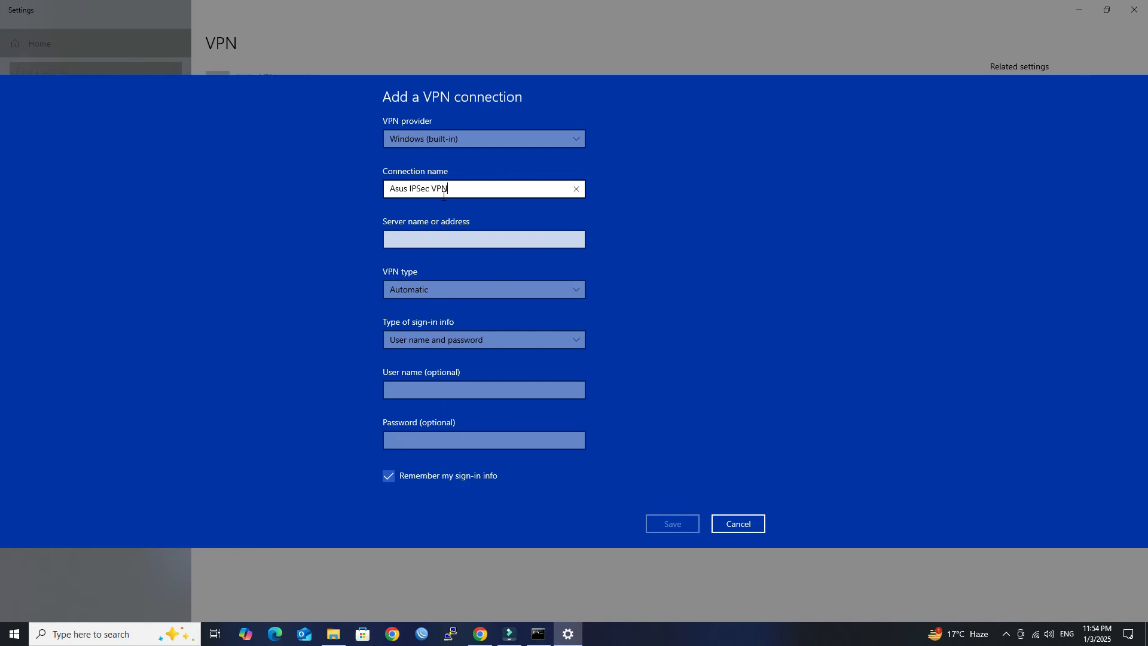
pyautogui.write('103.158.44.222')
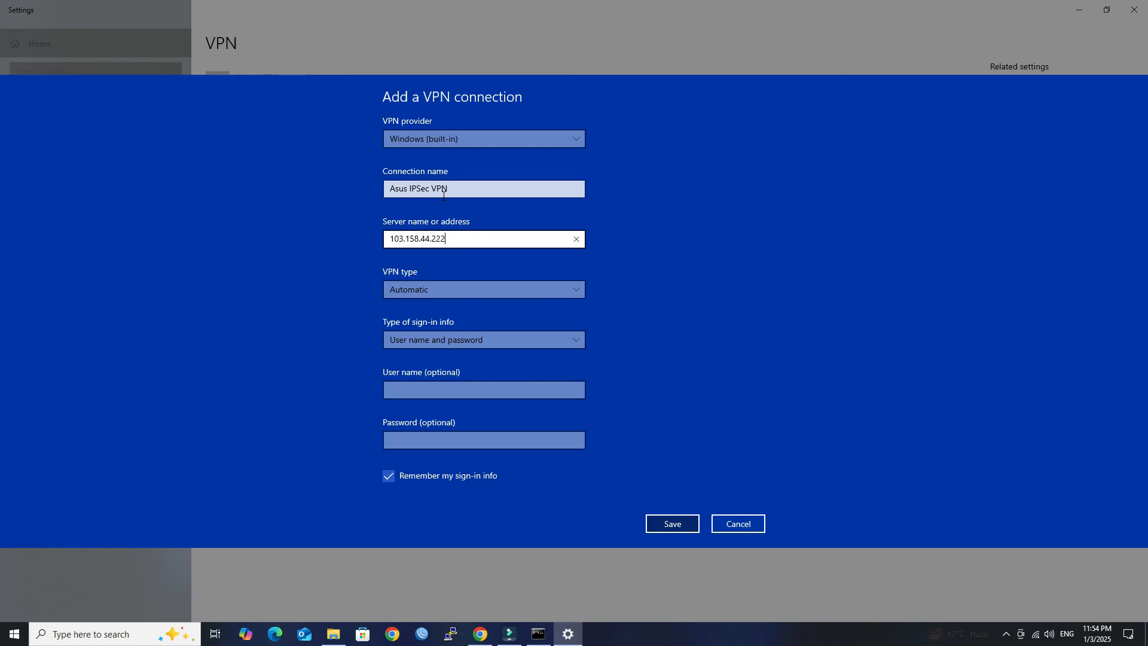
pyautogui.click(483, 289)
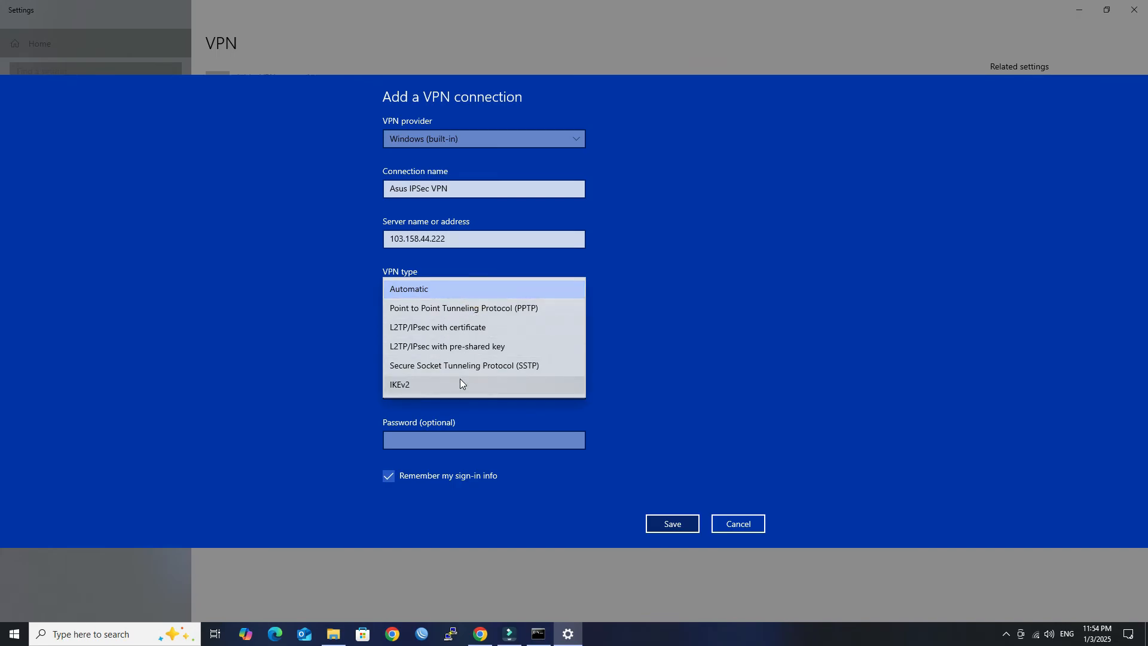
pyautogui.click(671, 522)
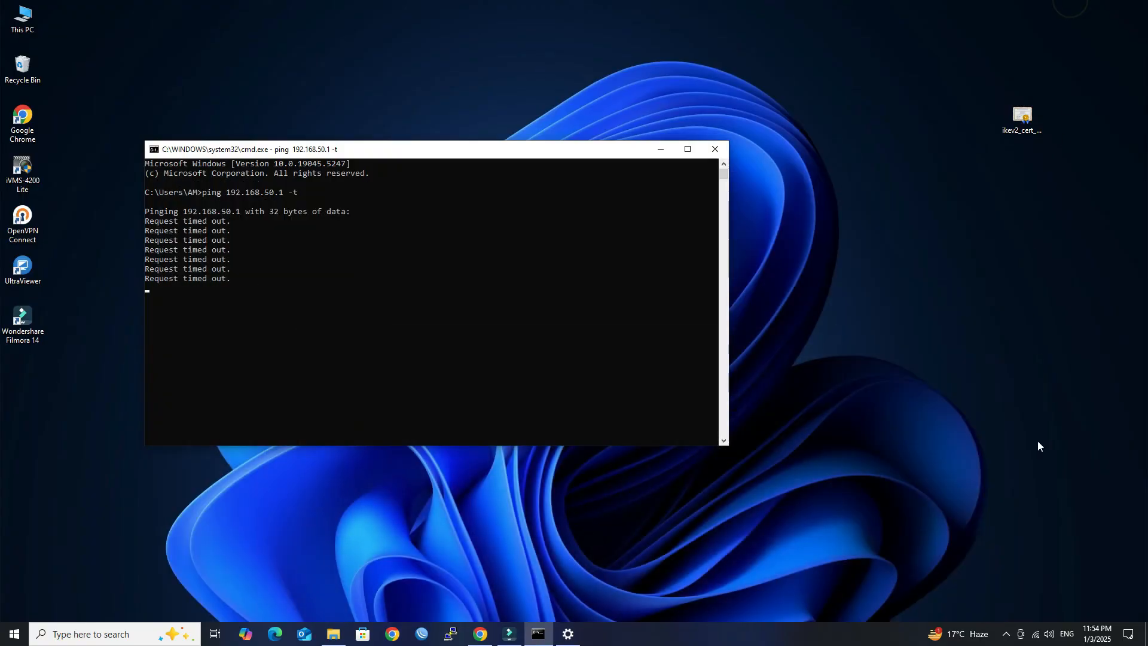
# Connect Asus IPSec VPN from the network flyout and enter sign-in user name 'test'
pyautogui.click(1036, 634)
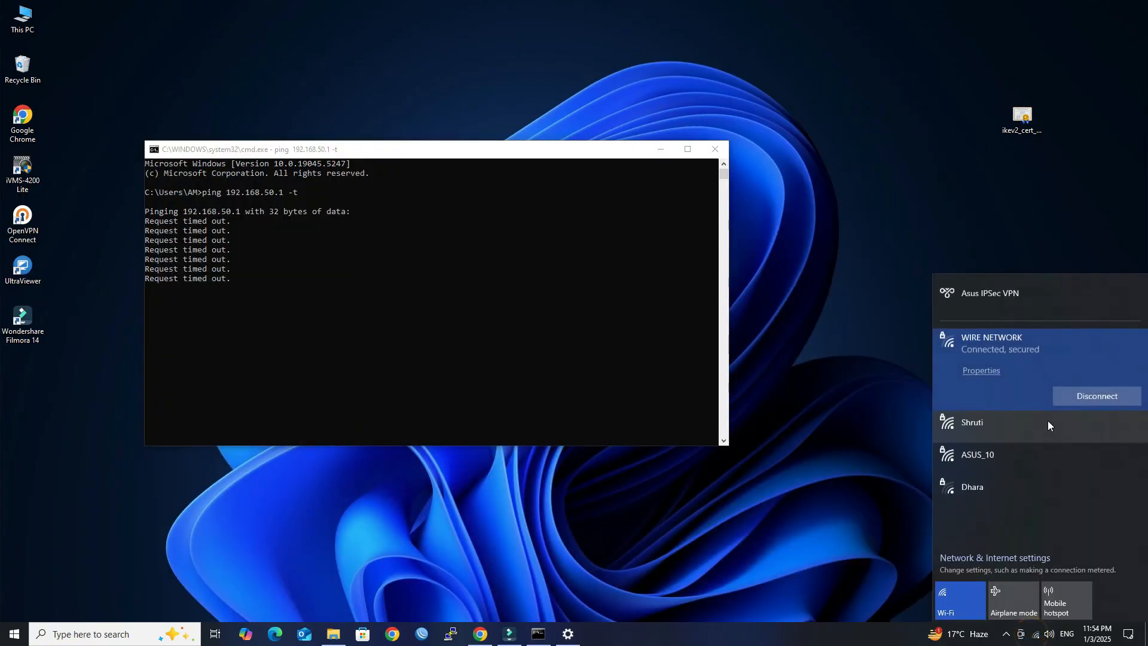
pyautogui.click(1024, 293)
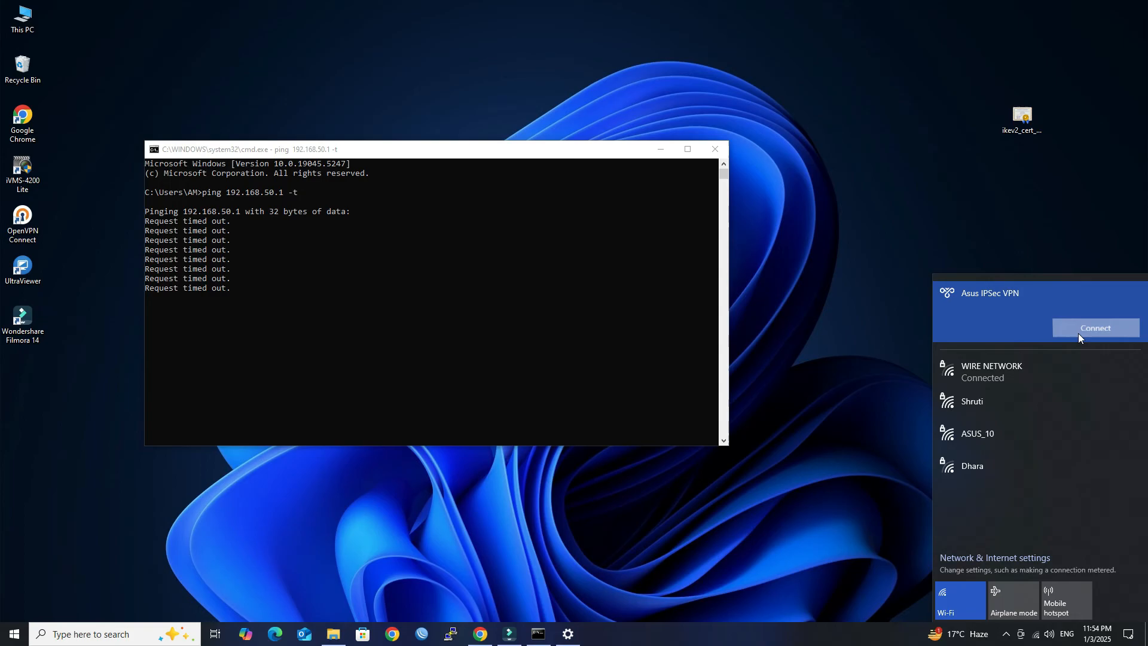
pyautogui.click(1093, 327)
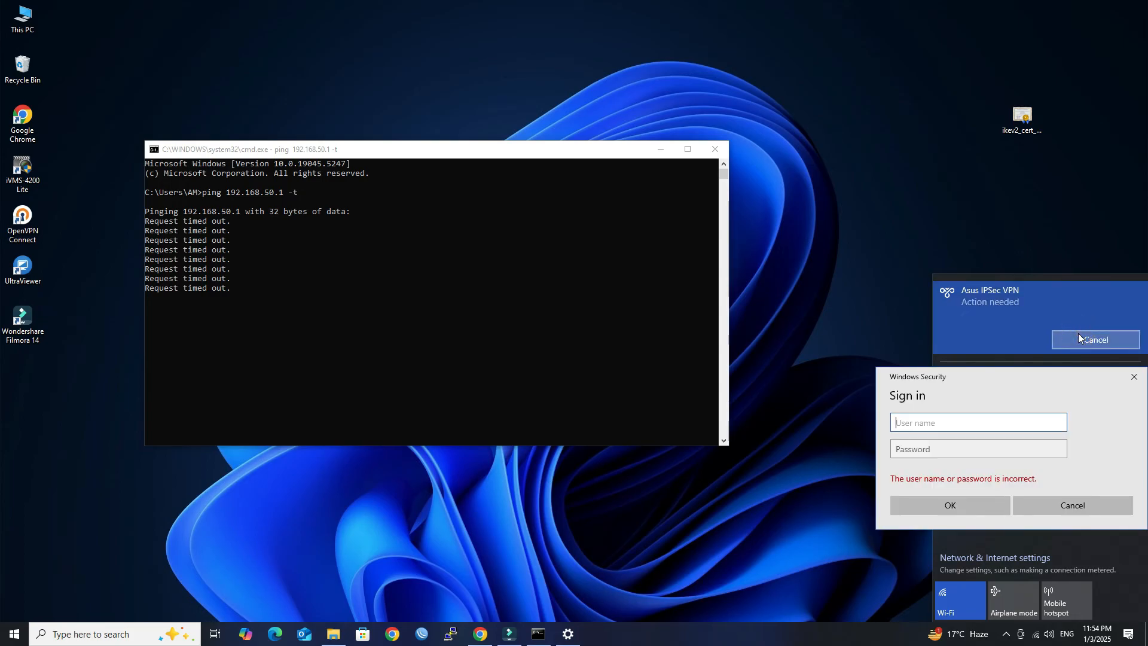
pyautogui.write('test')
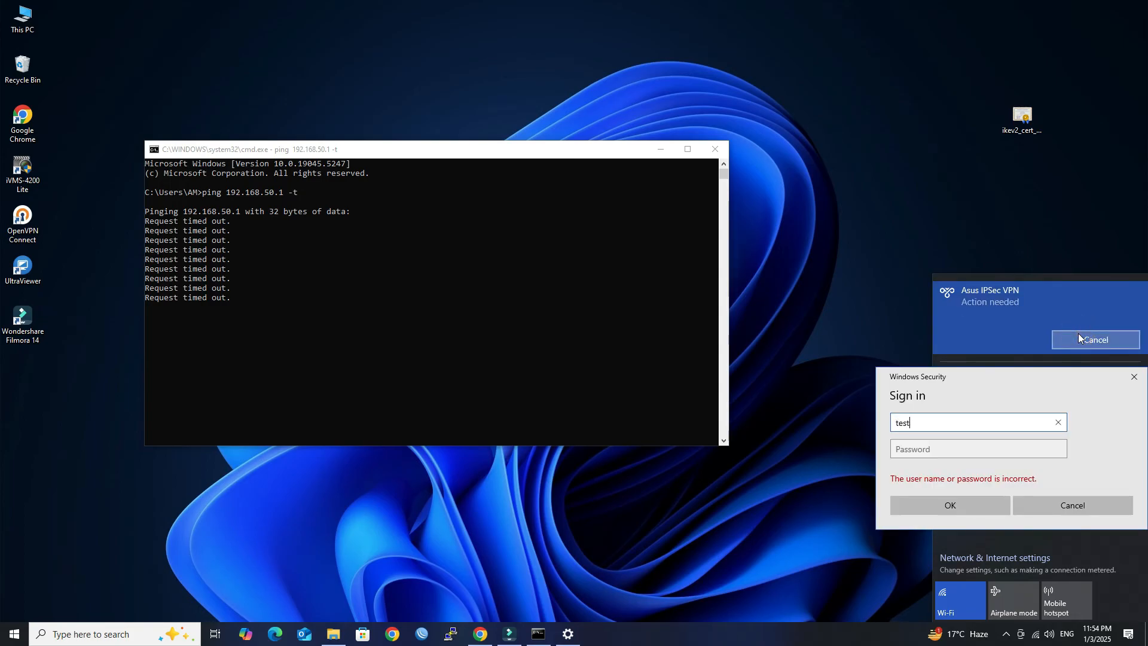